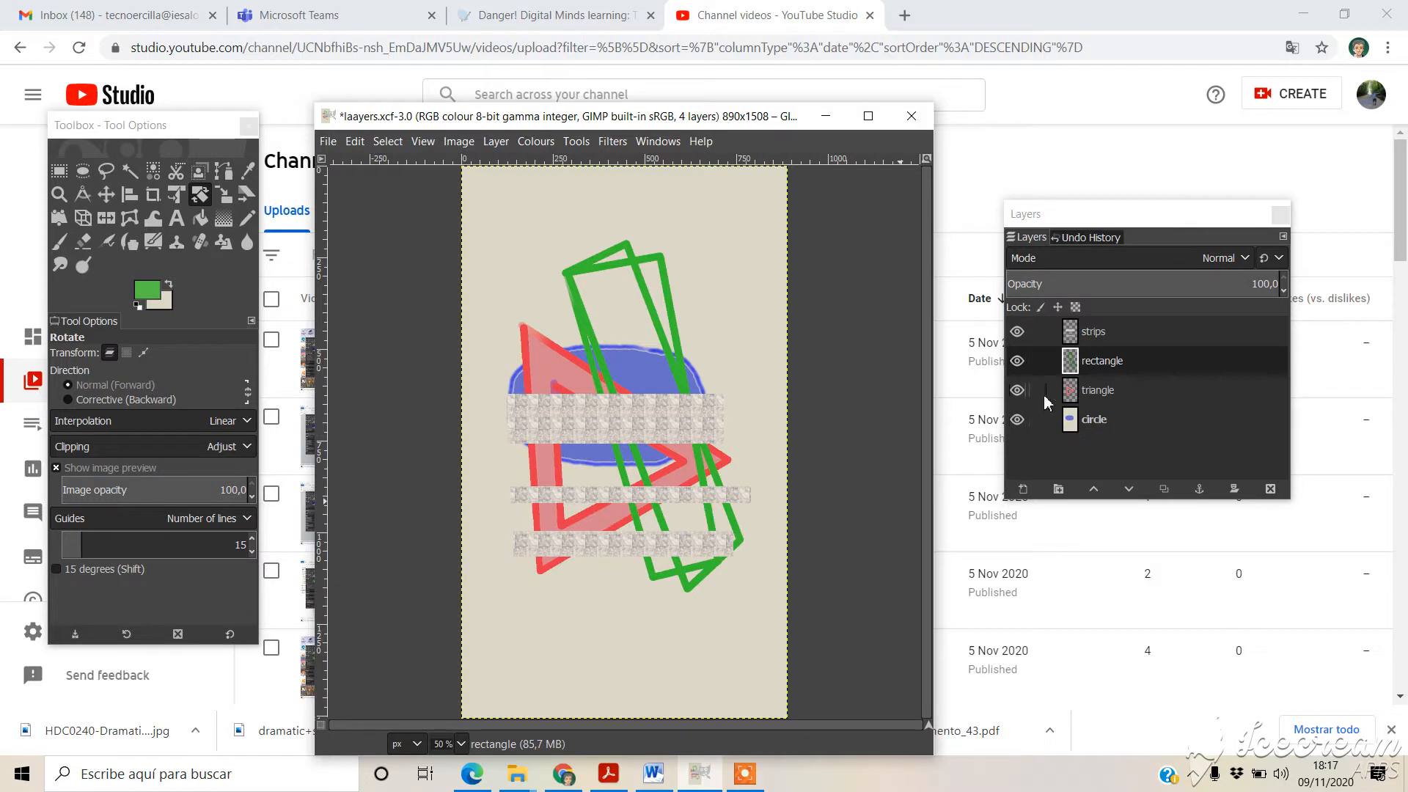
pyautogui.moveTo(1128, 504)
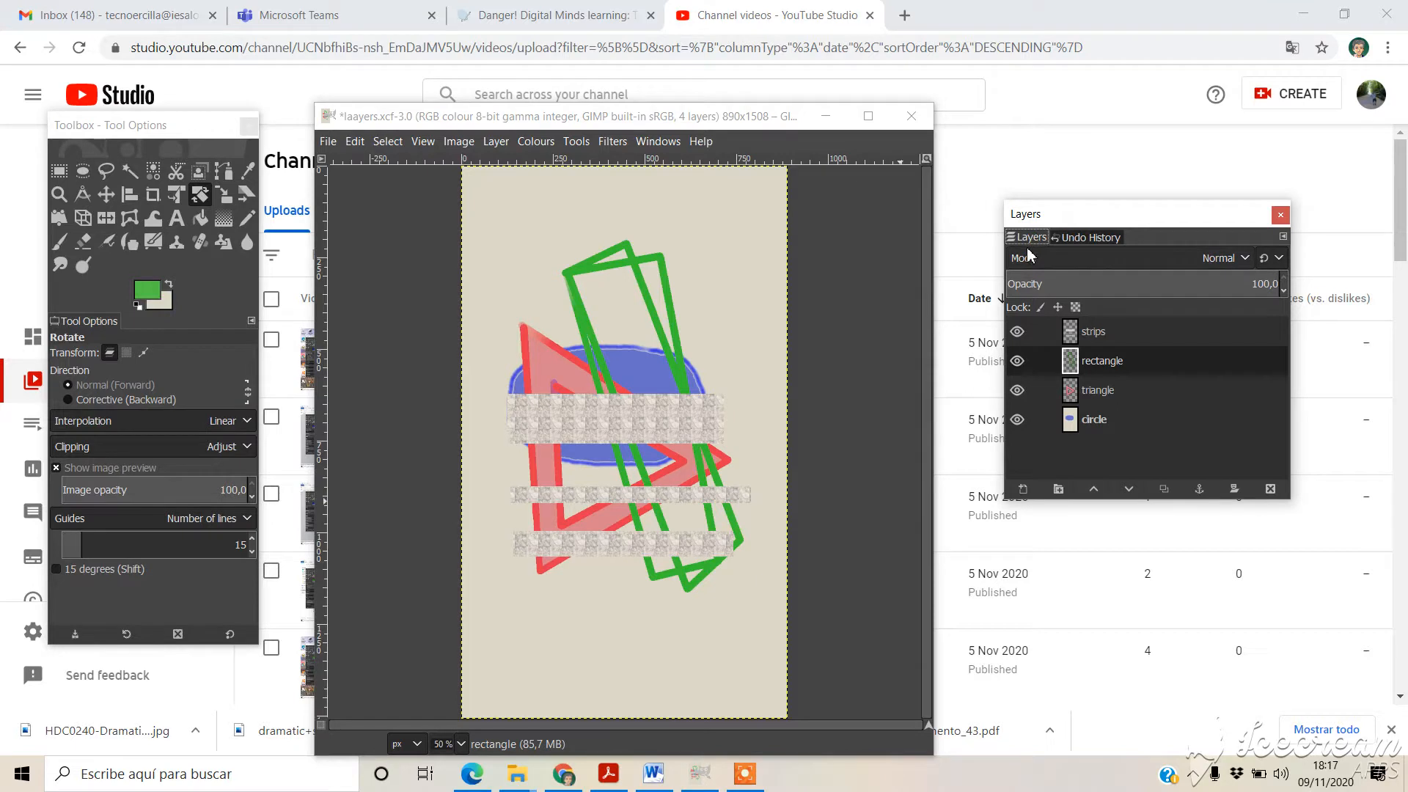
# Step: Select the strips layer and lower its opacity to about 48%
pyautogui.click(1094, 332)
pyautogui.write('48')
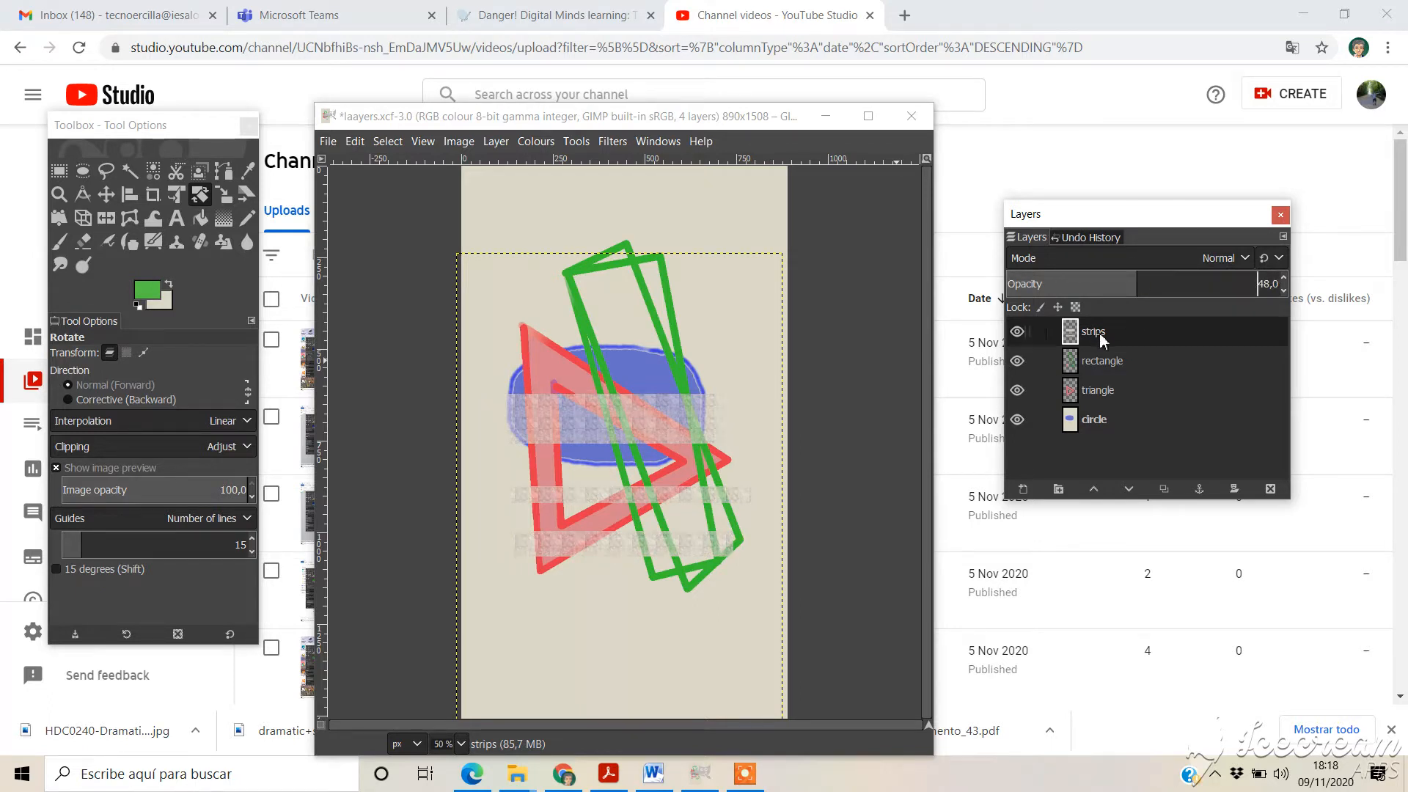
# Step: Select the triangle layer and set its opacity to about 83.4%
pyautogui.click(1098, 390)
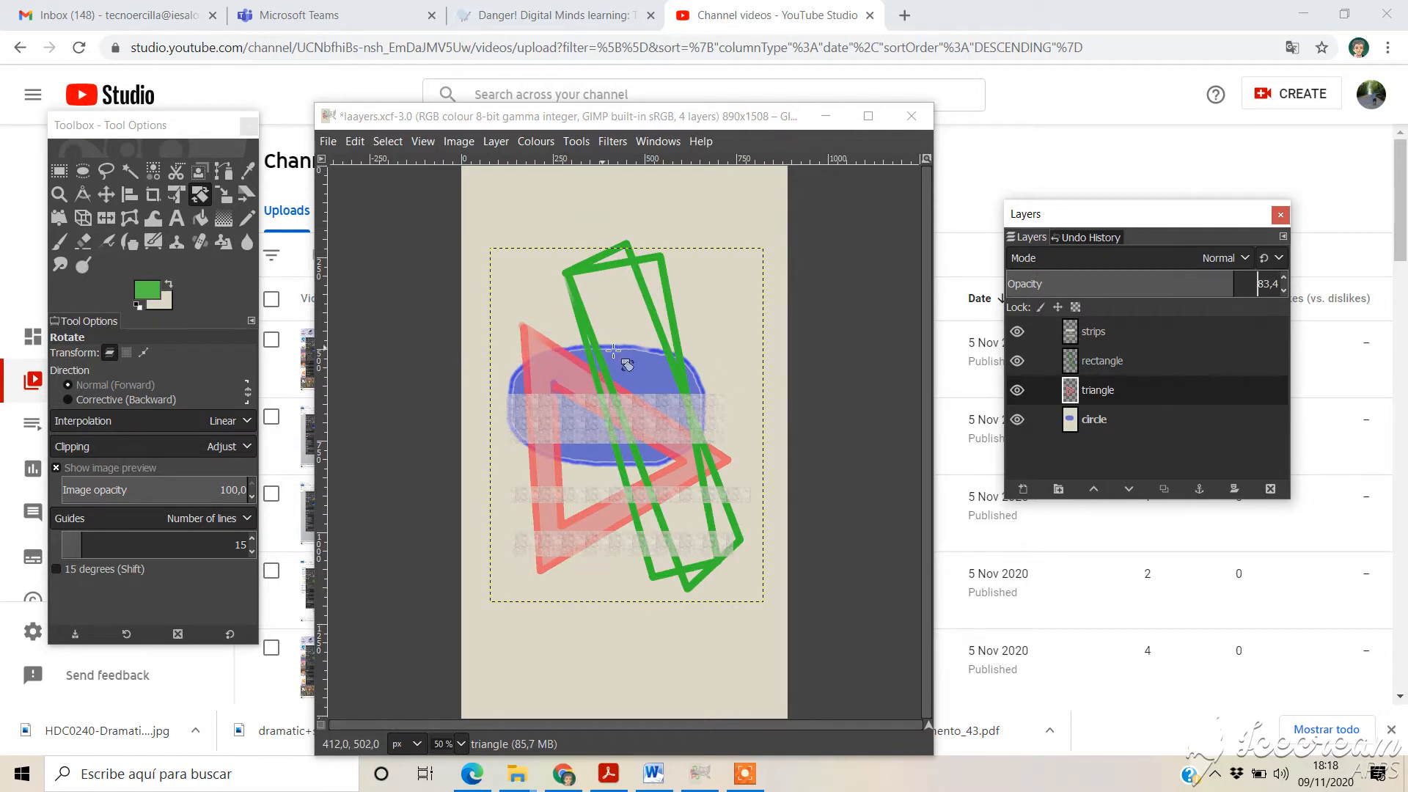
pyautogui.moveTo(597, 364)
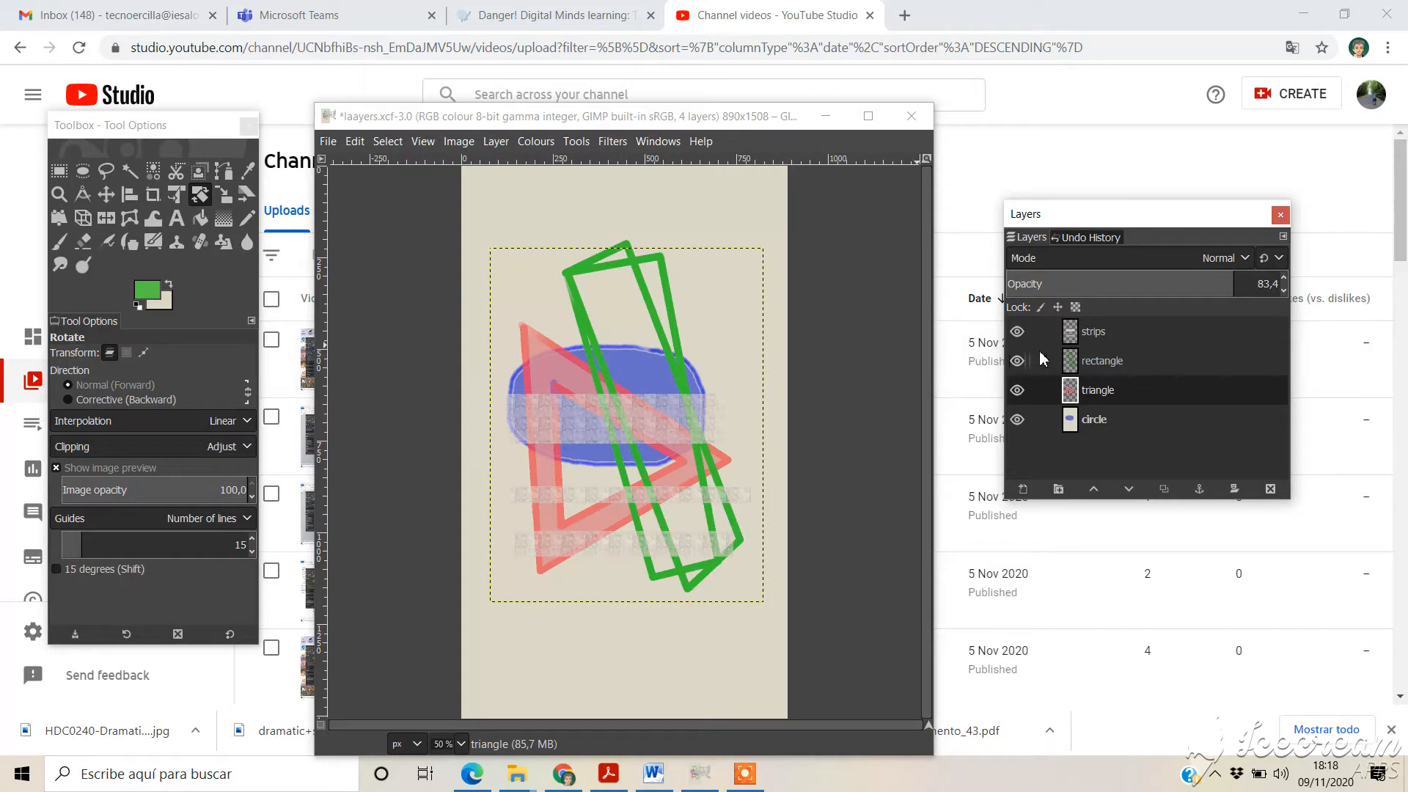
pyautogui.moveTo(1158, 368)
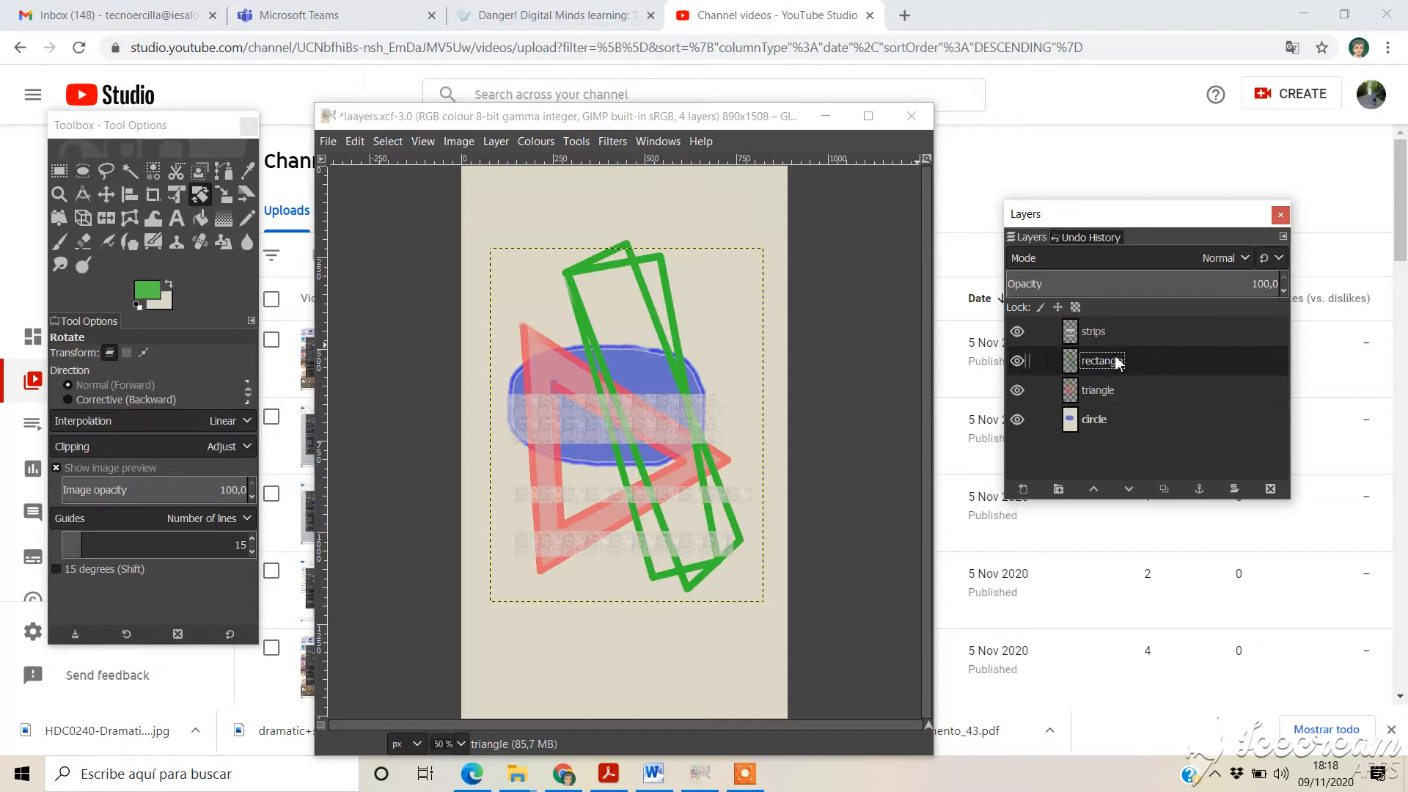
# Step: Show only the rectangle layer and duplicate it as a rectangle copy layer
pyautogui.click(1018, 389)
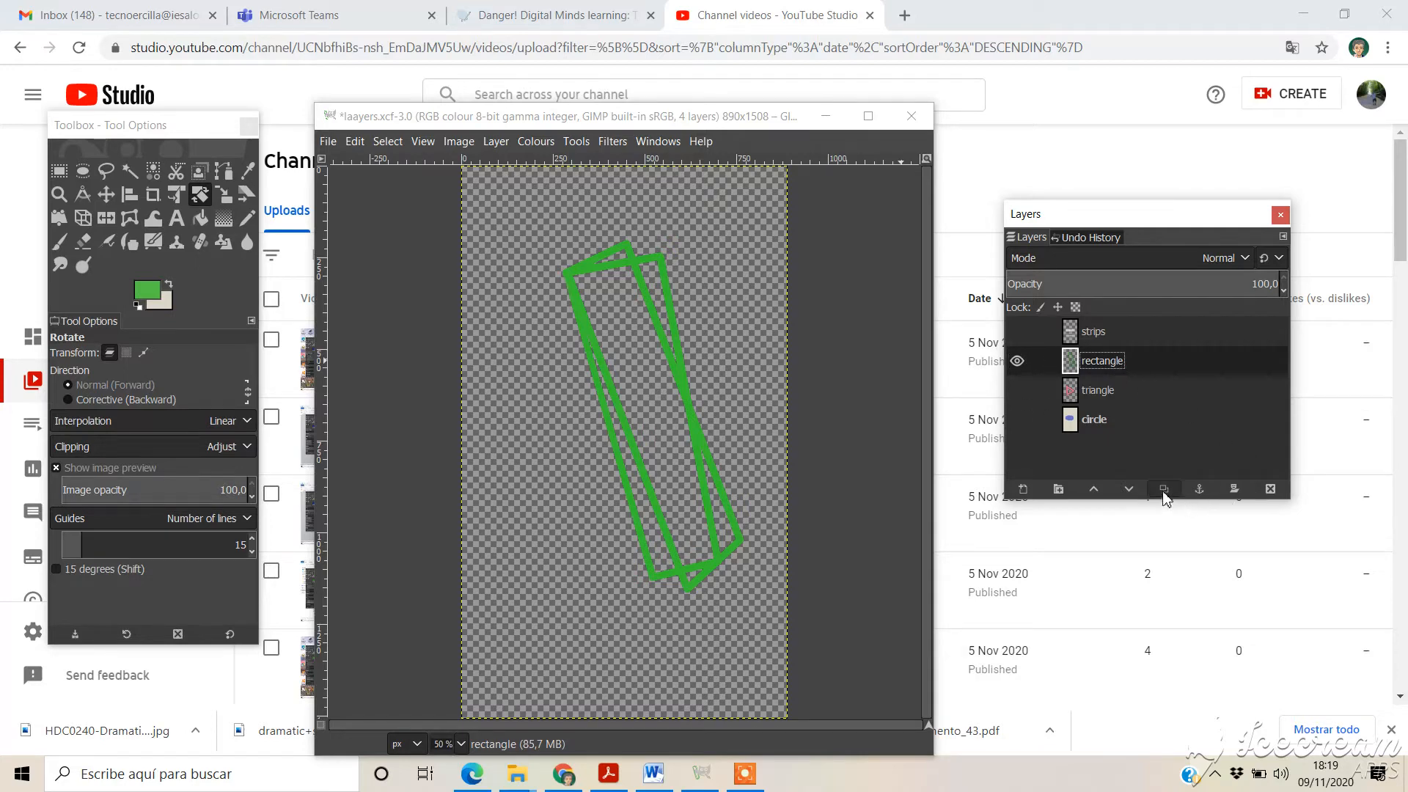
pyautogui.click(1163, 488)
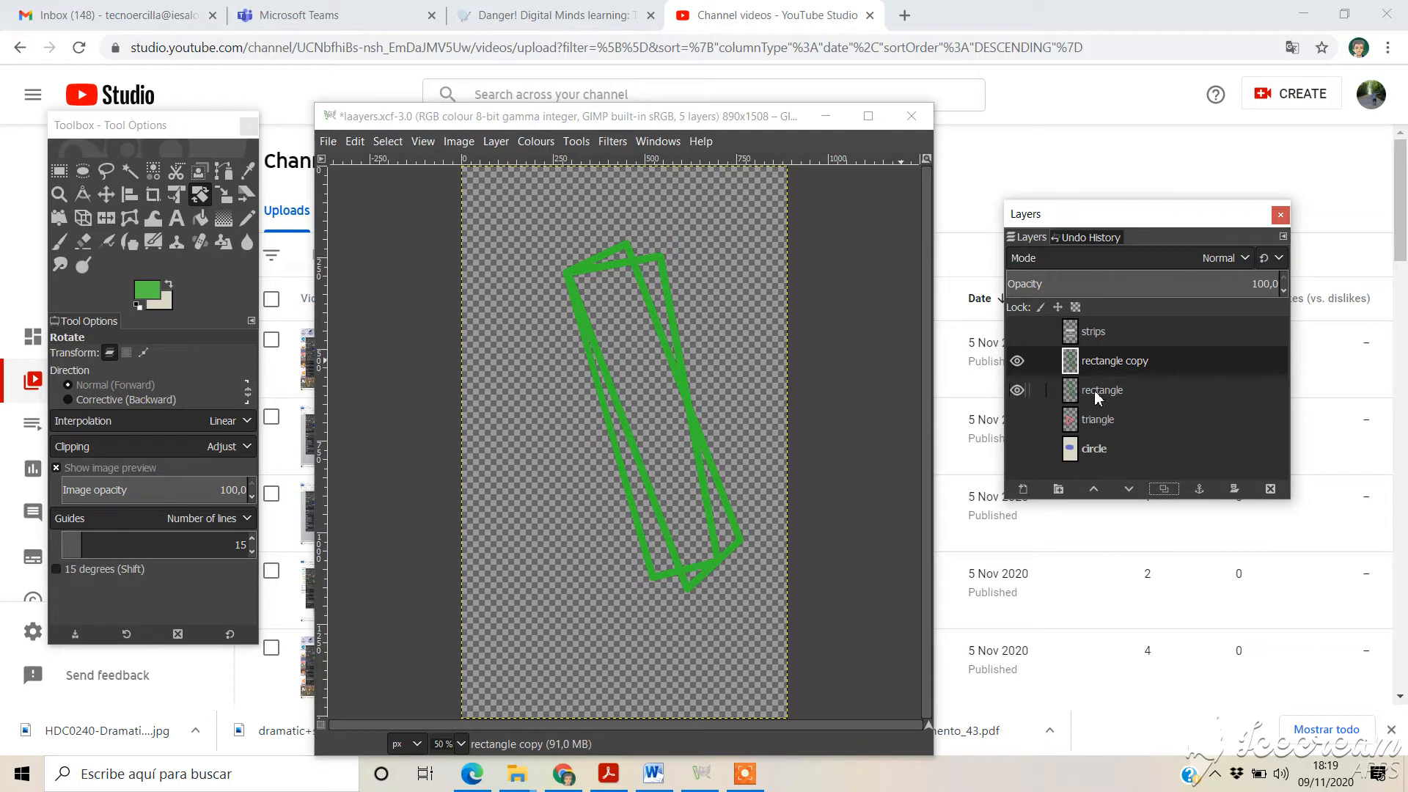
pyautogui.moveTo(1112, 390)
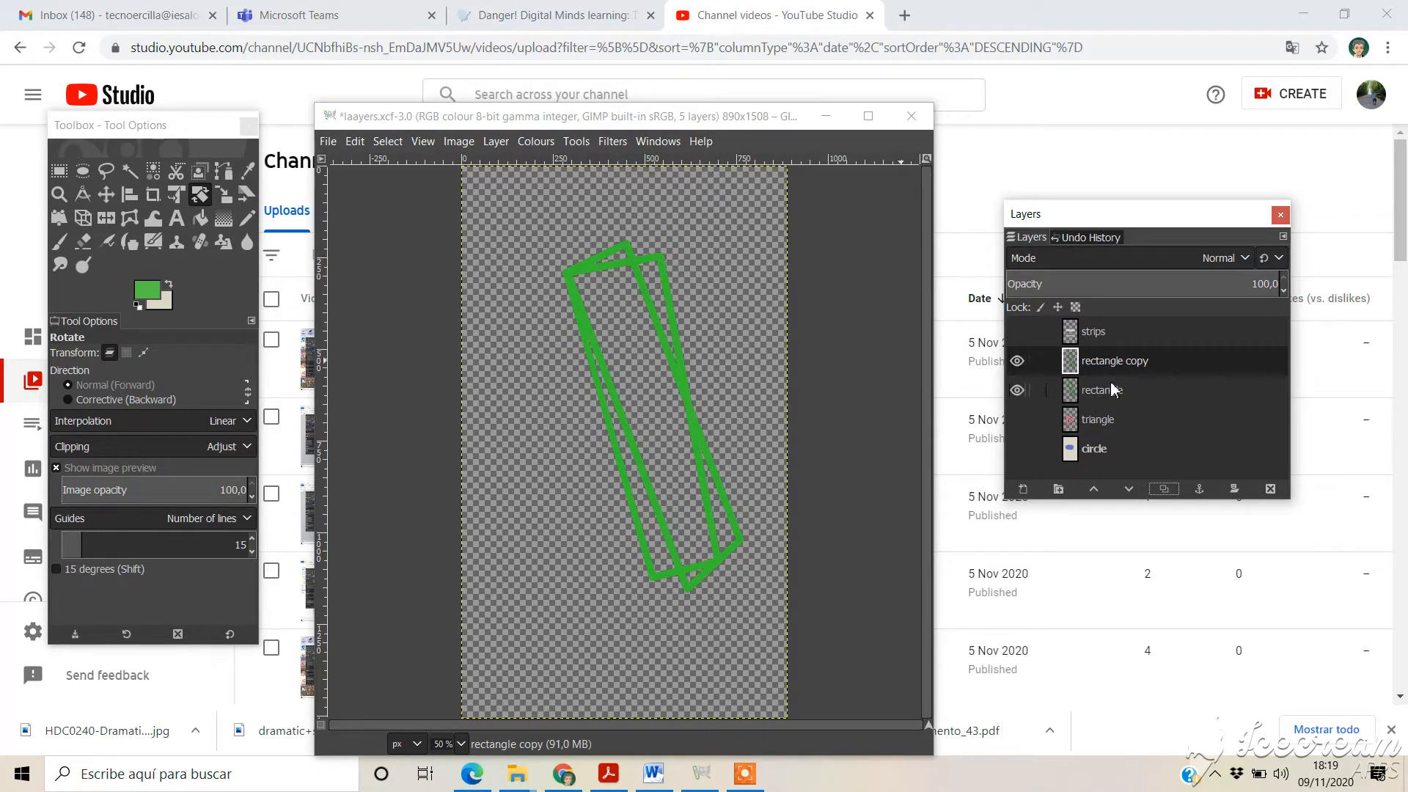
pyautogui.moveTo(619, 272)
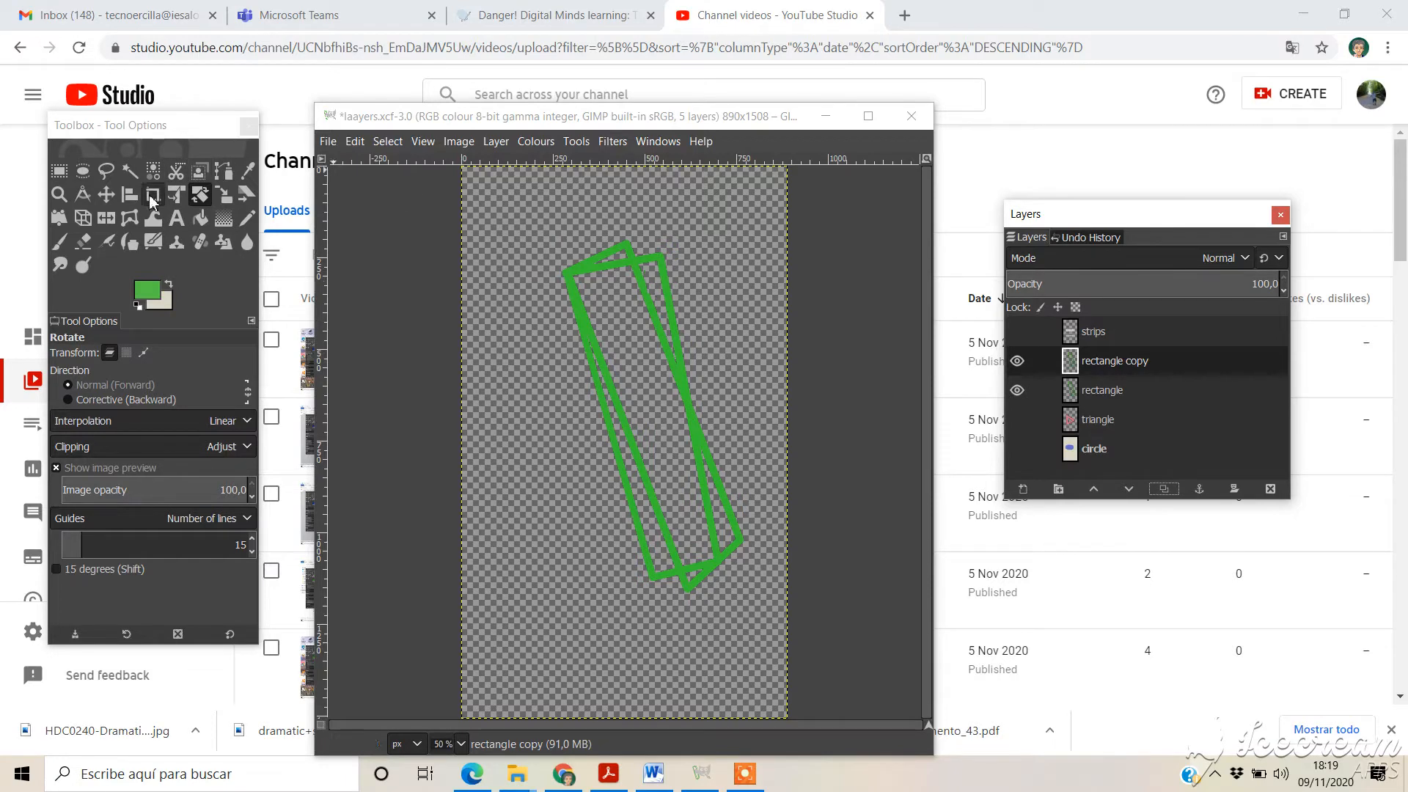
pyautogui.moveTo(106, 195)
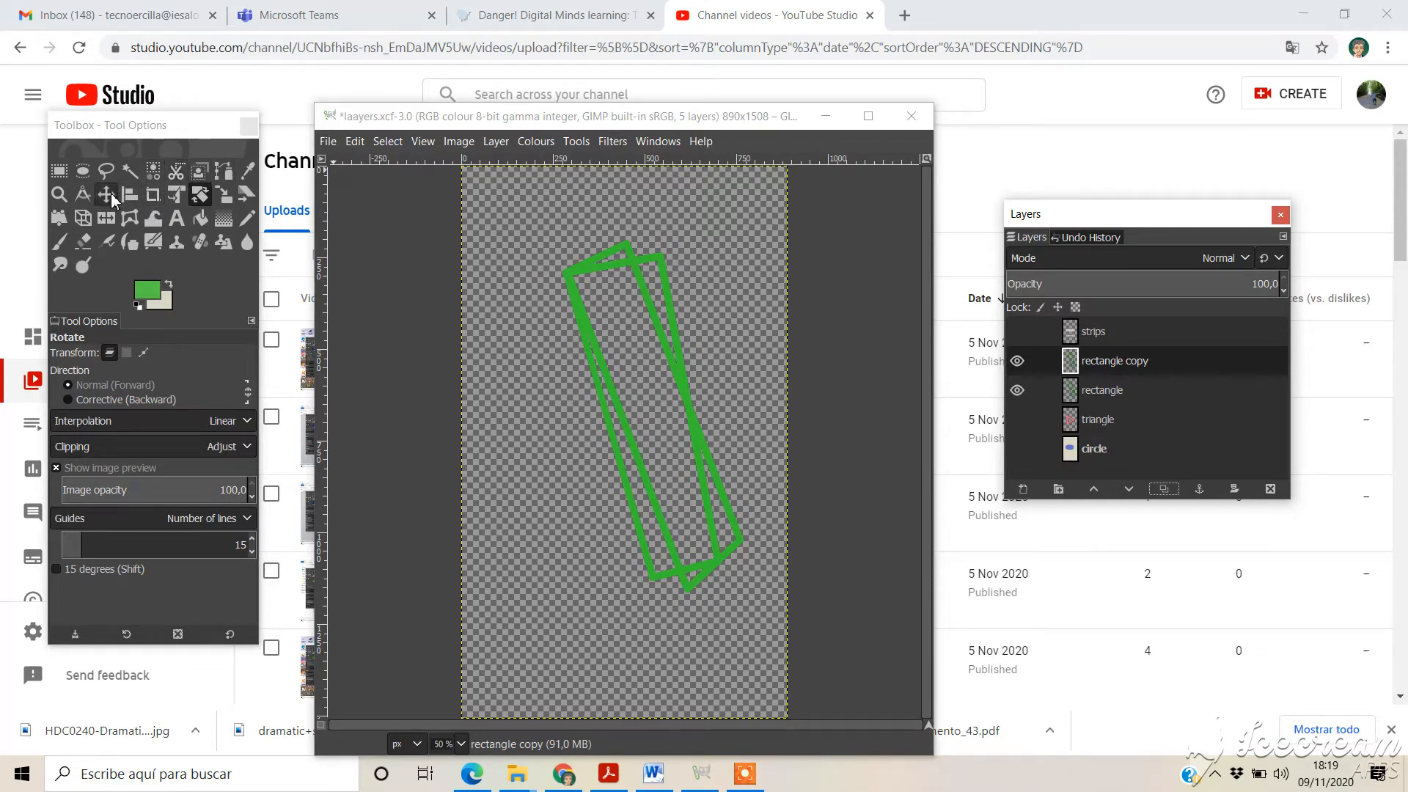
# Step: Move the rectangle copy slightly off the original, then view the Undo History
pyautogui.click(105, 193)
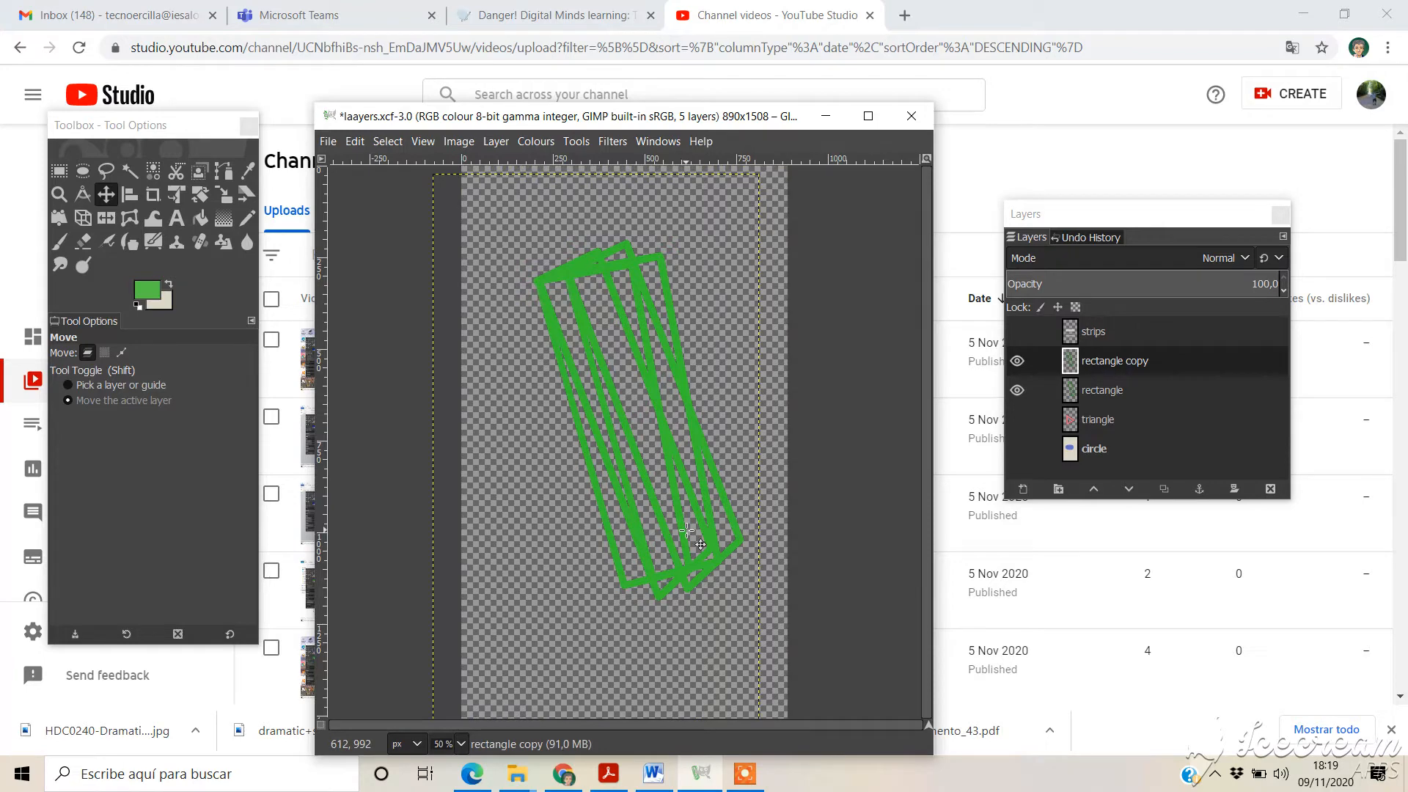
pyautogui.moveTo(866, 394)
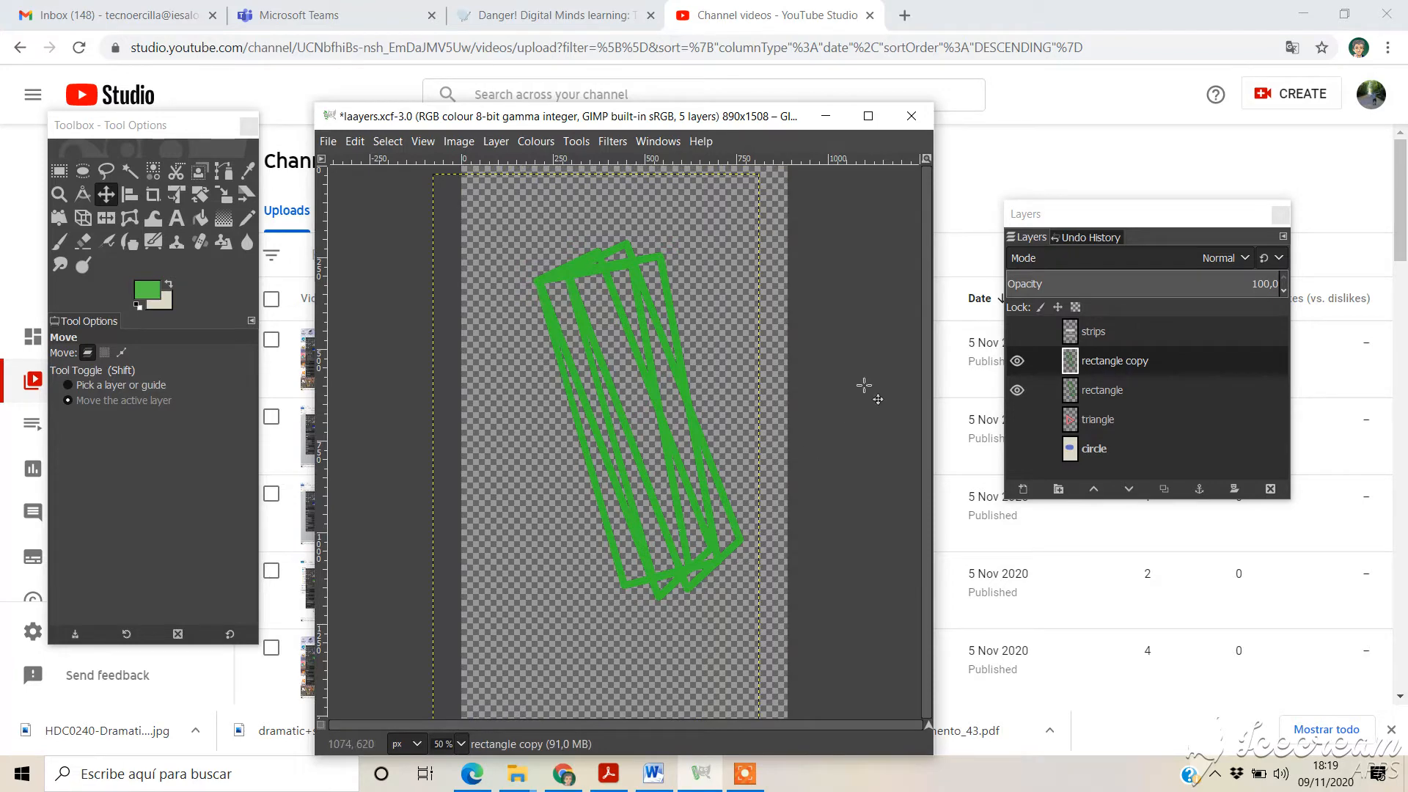
pyautogui.click(1085, 238)
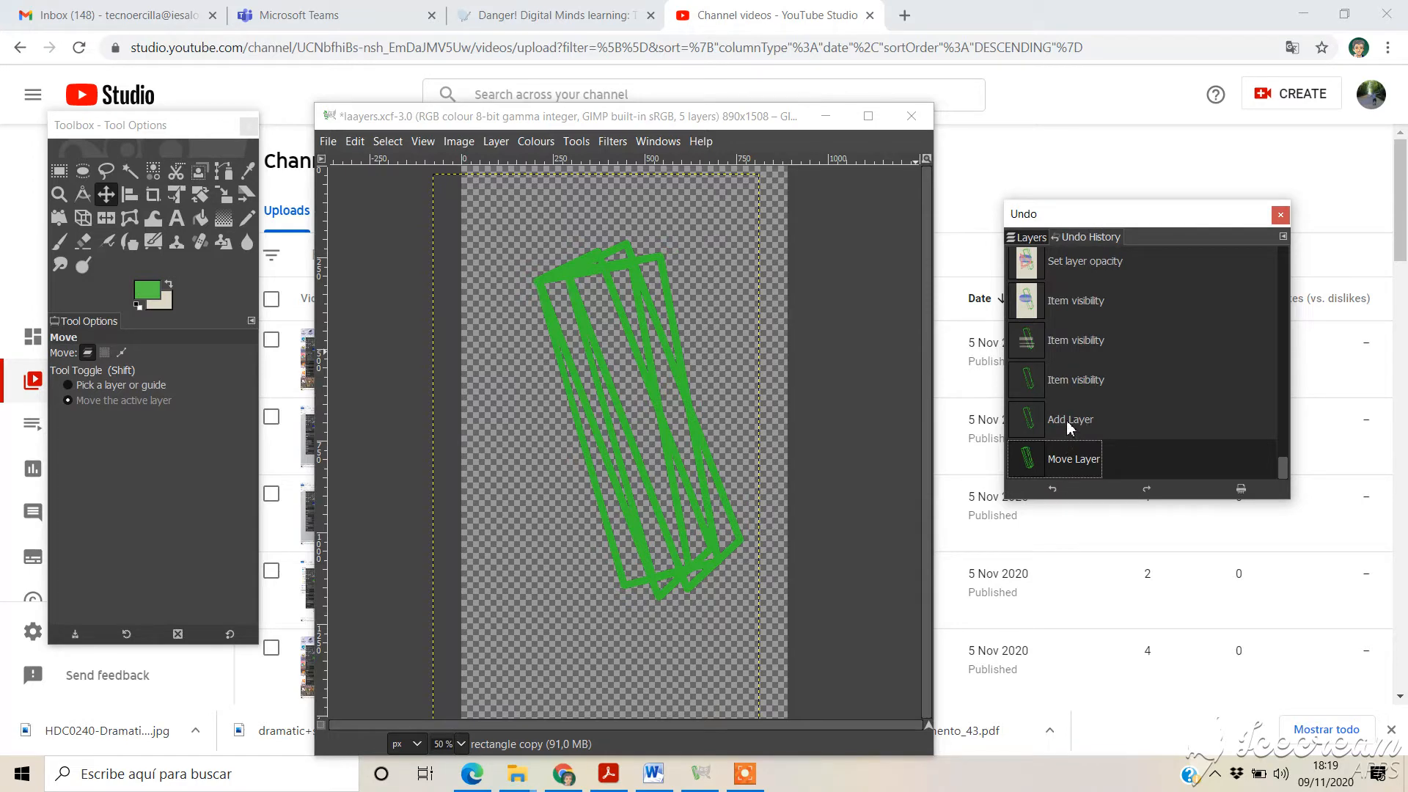
# Step: Revert to the Add Layer history state so the copy overlaps the original, back in Layers
pyautogui.click(1070, 420)
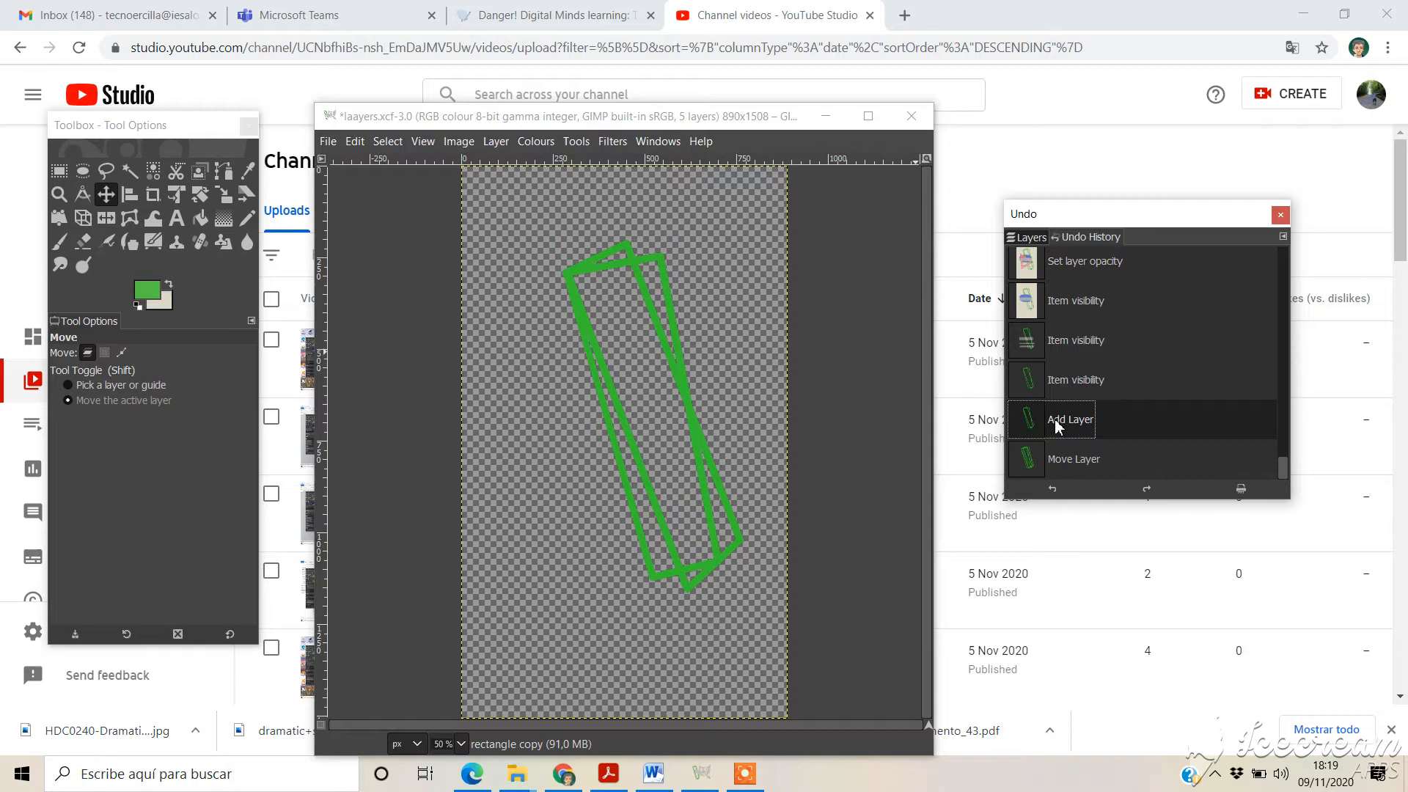
pyautogui.click(1031, 236)
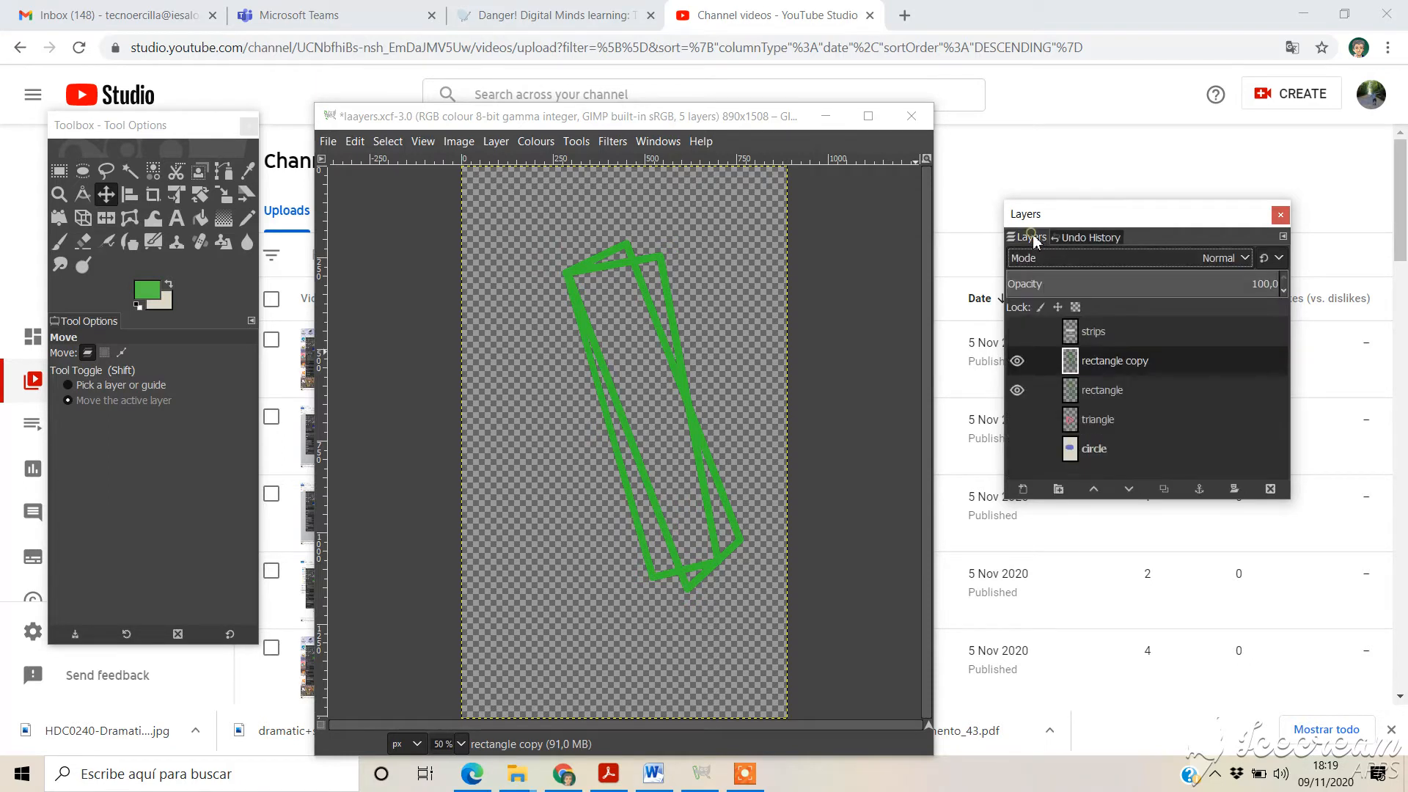
pyautogui.moveTo(1103, 370)
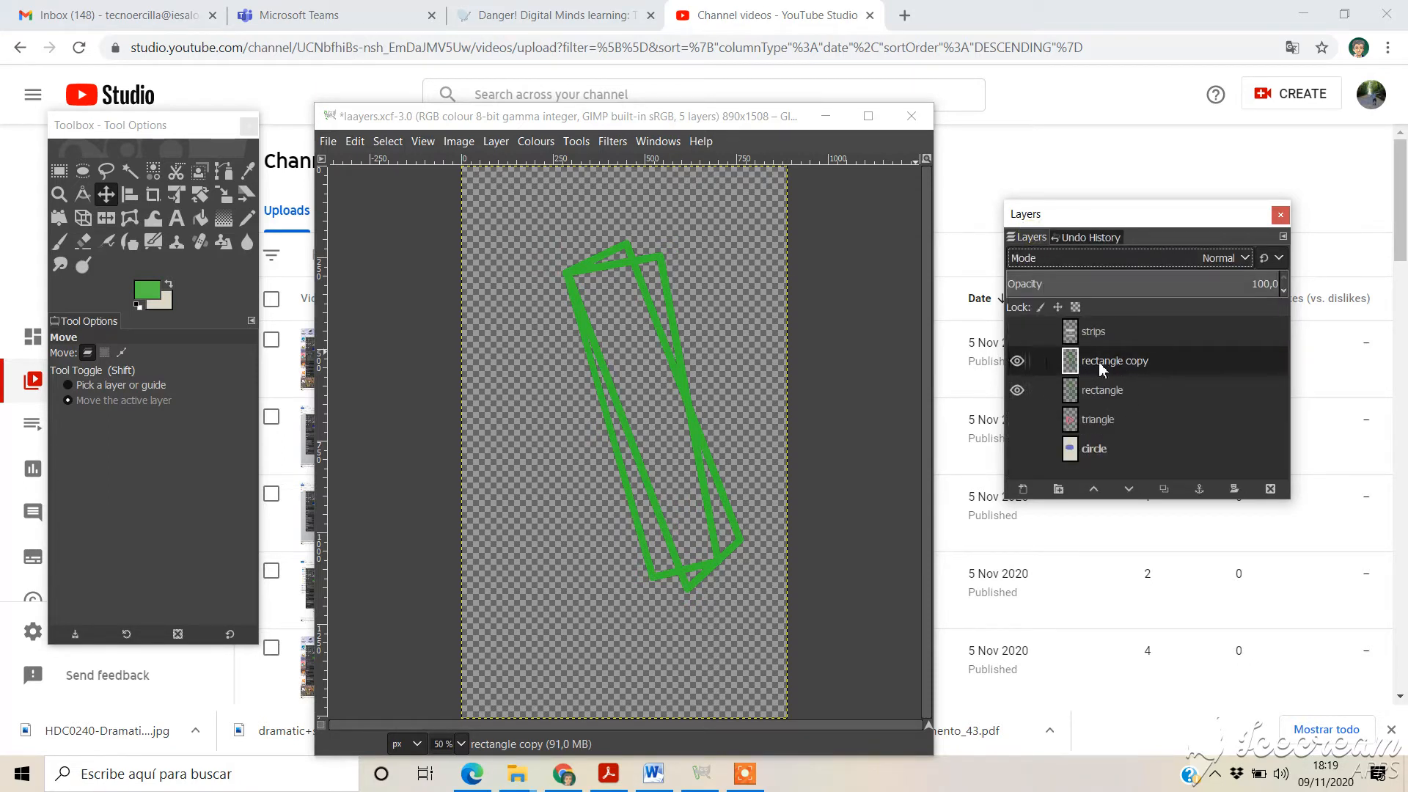
pyautogui.moveTo(1089, 366)
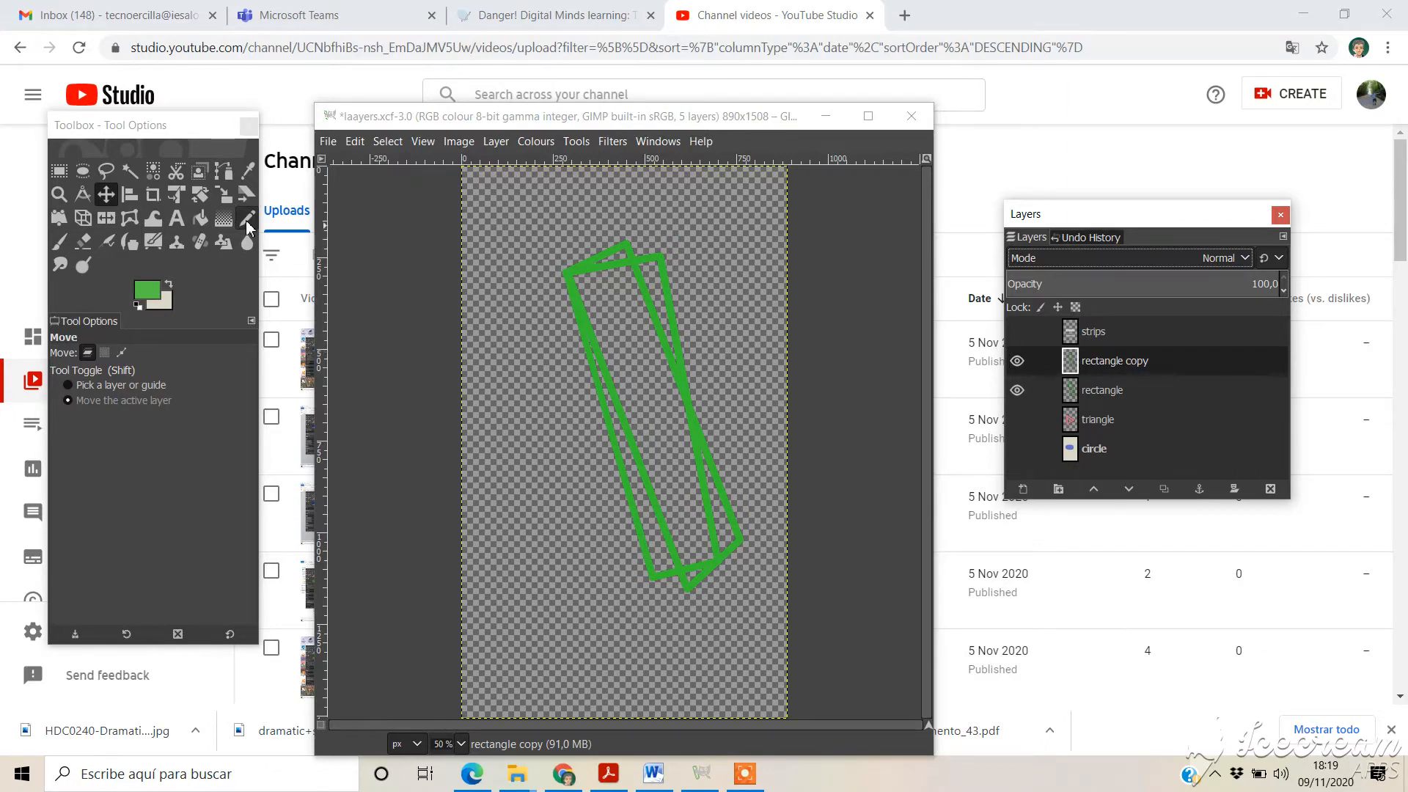
pyautogui.moveTo(200, 200)
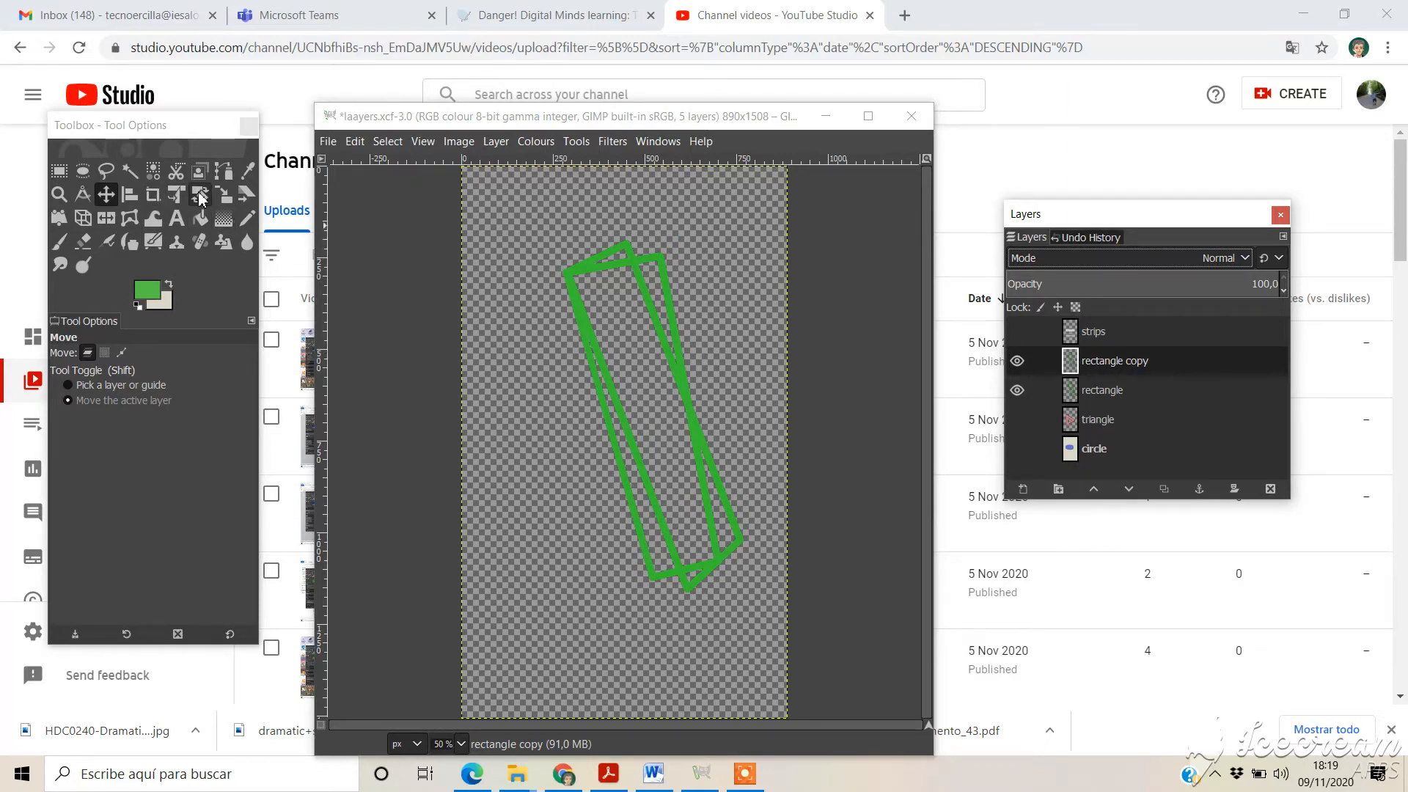
# Step: Rotate the rectangle copy by 11.60 degrees so it crosses the original
pyautogui.click(201, 195)
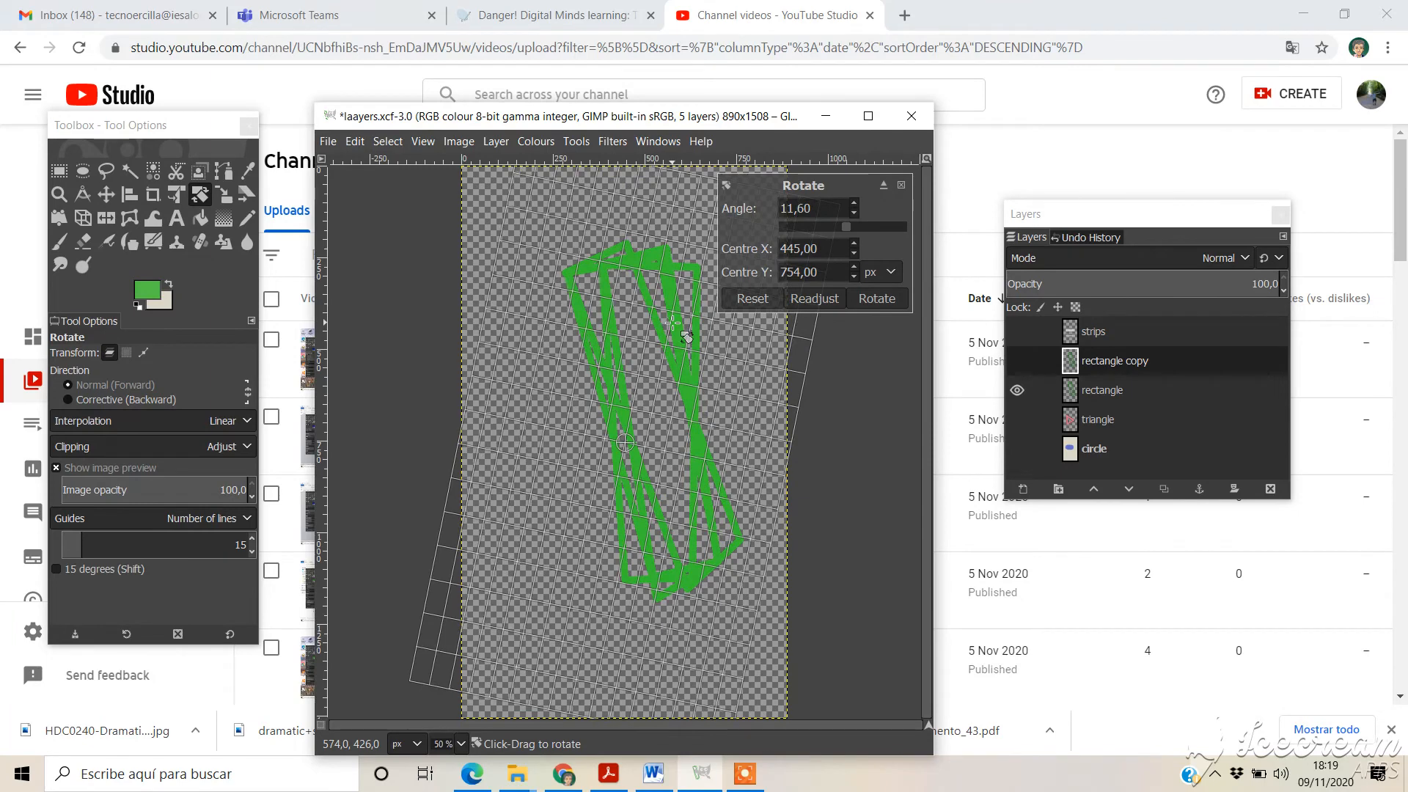
pyautogui.click(875, 297)
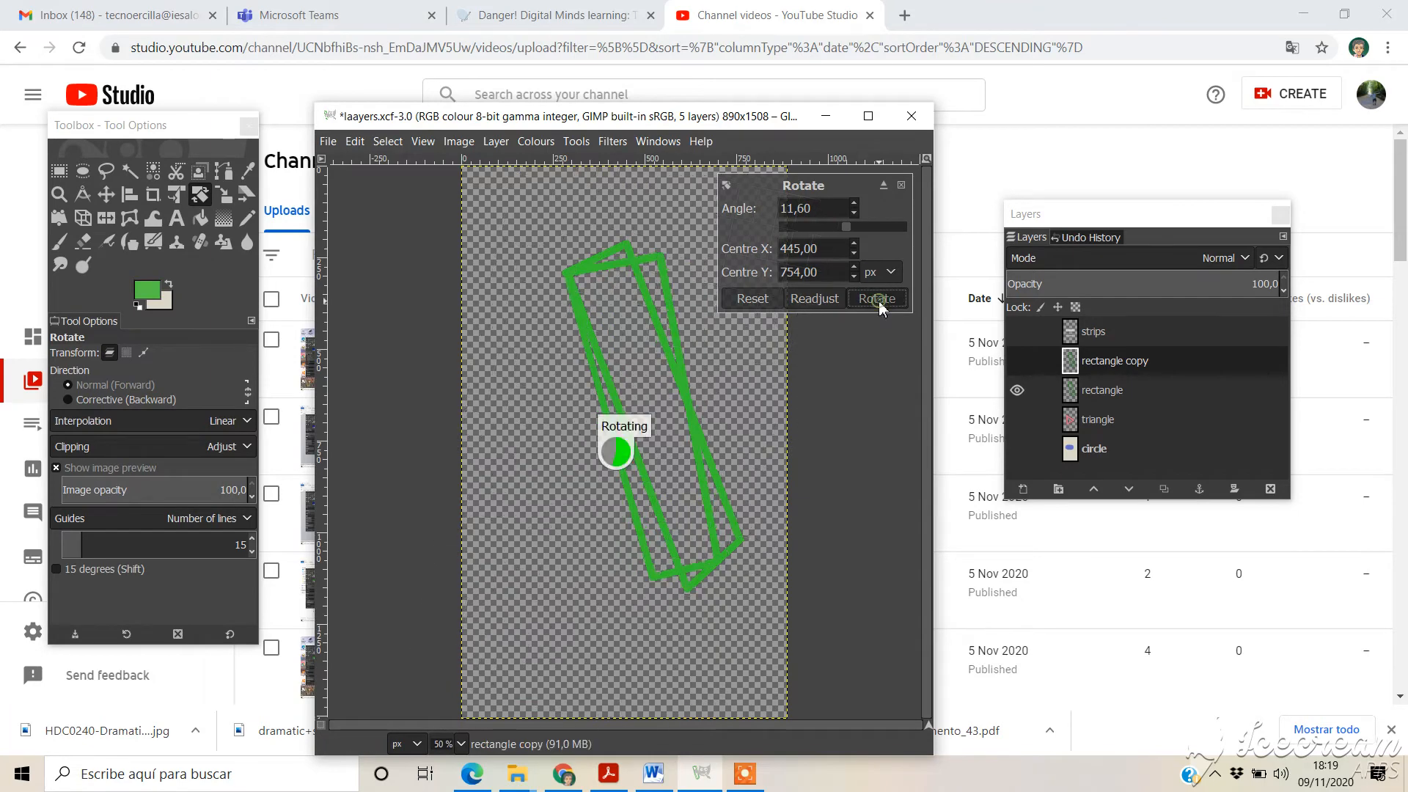
pyautogui.click(875, 298)
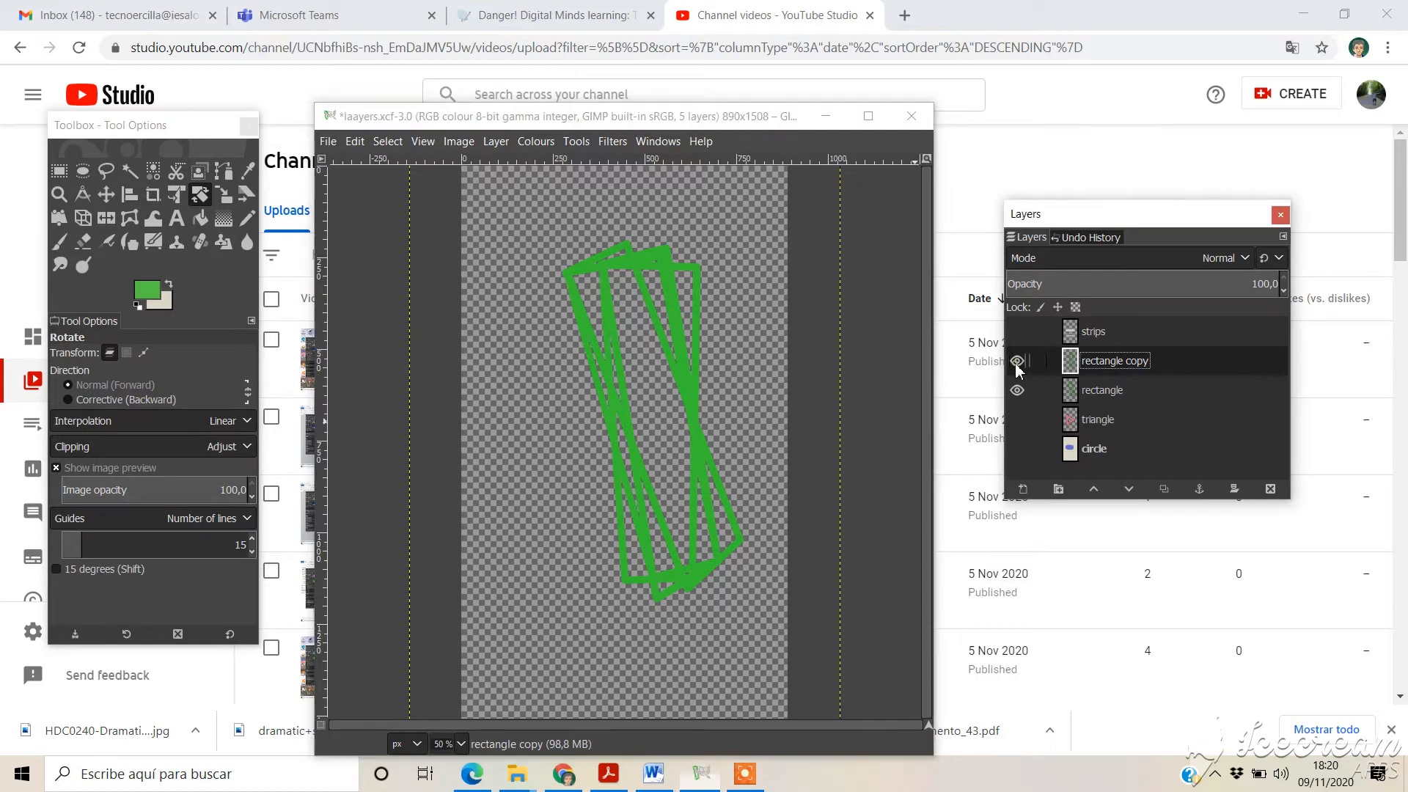
# Step: Hide the rotated rectangle copy, keep the original rectangle visible, and start renaming the copy
pyautogui.click(1018, 361)
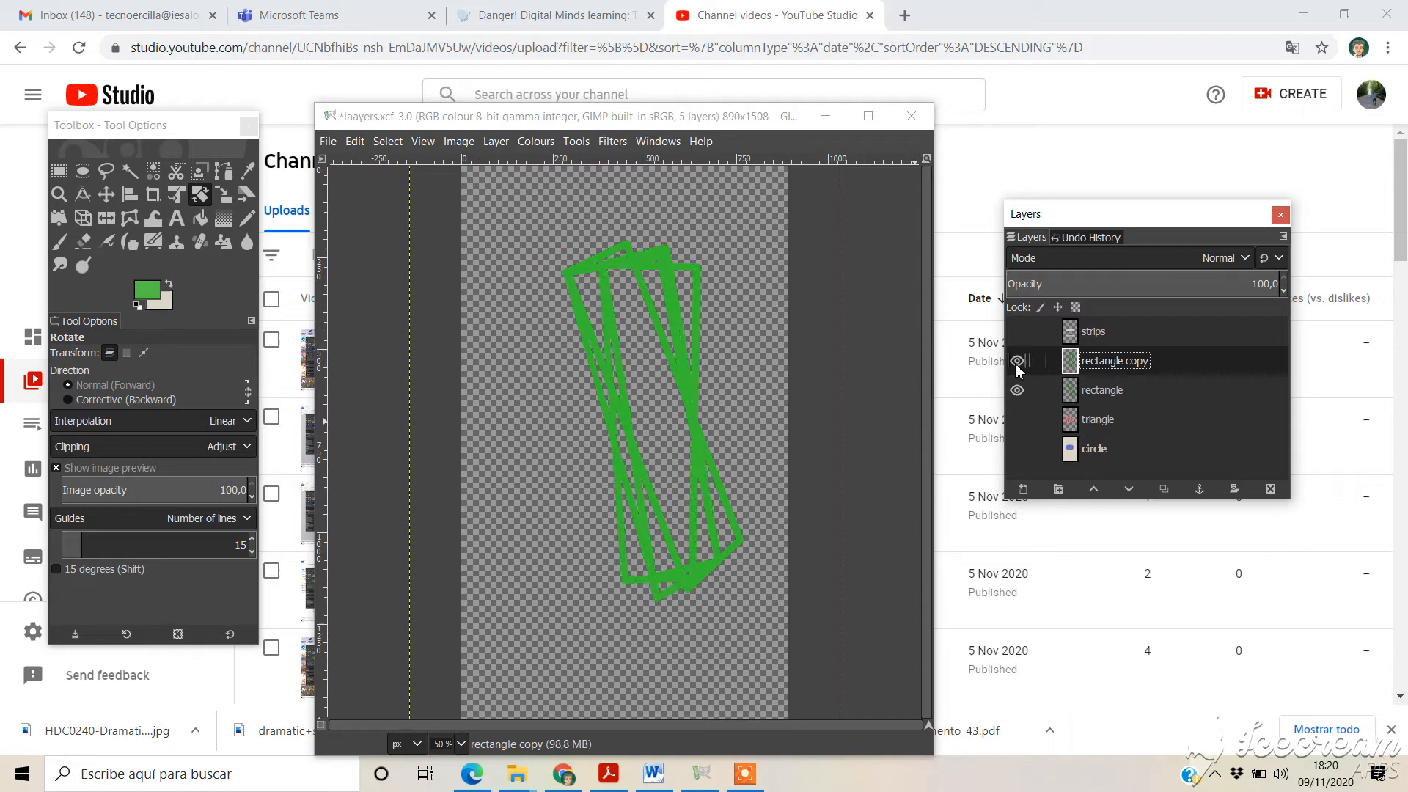
pyautogui.click(1017, 390)
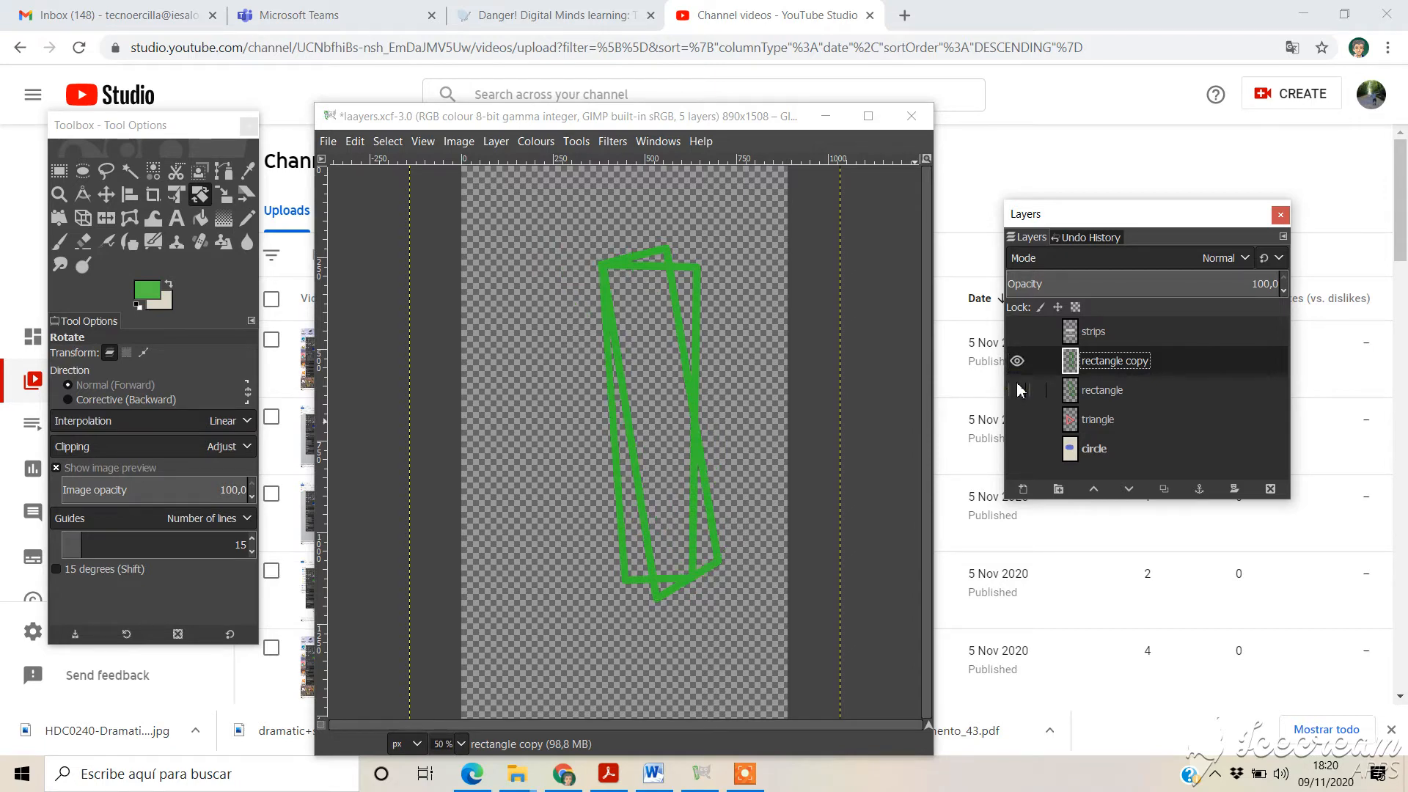
pyautogui.click(1018, 390)
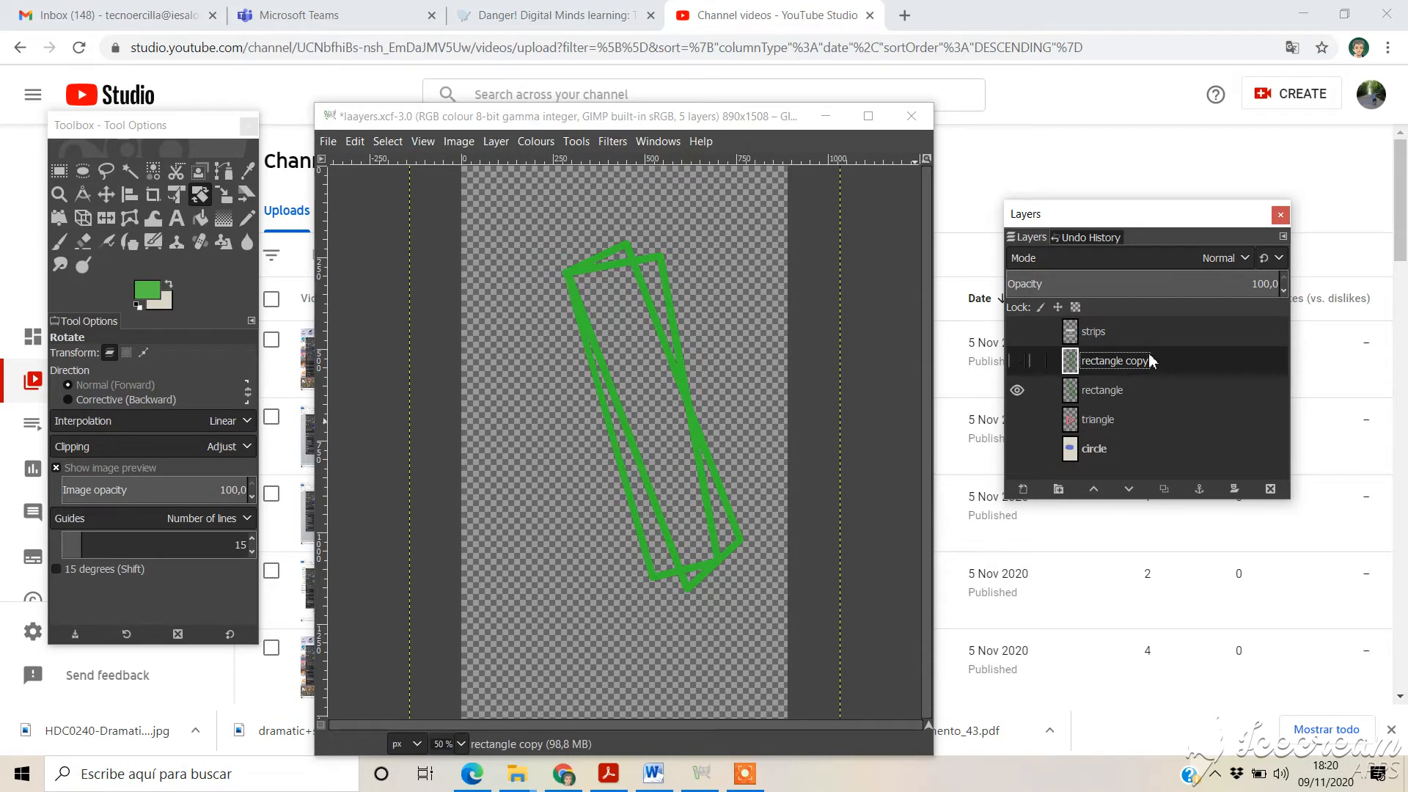
pyautogui.doubleClick(1113, 361)
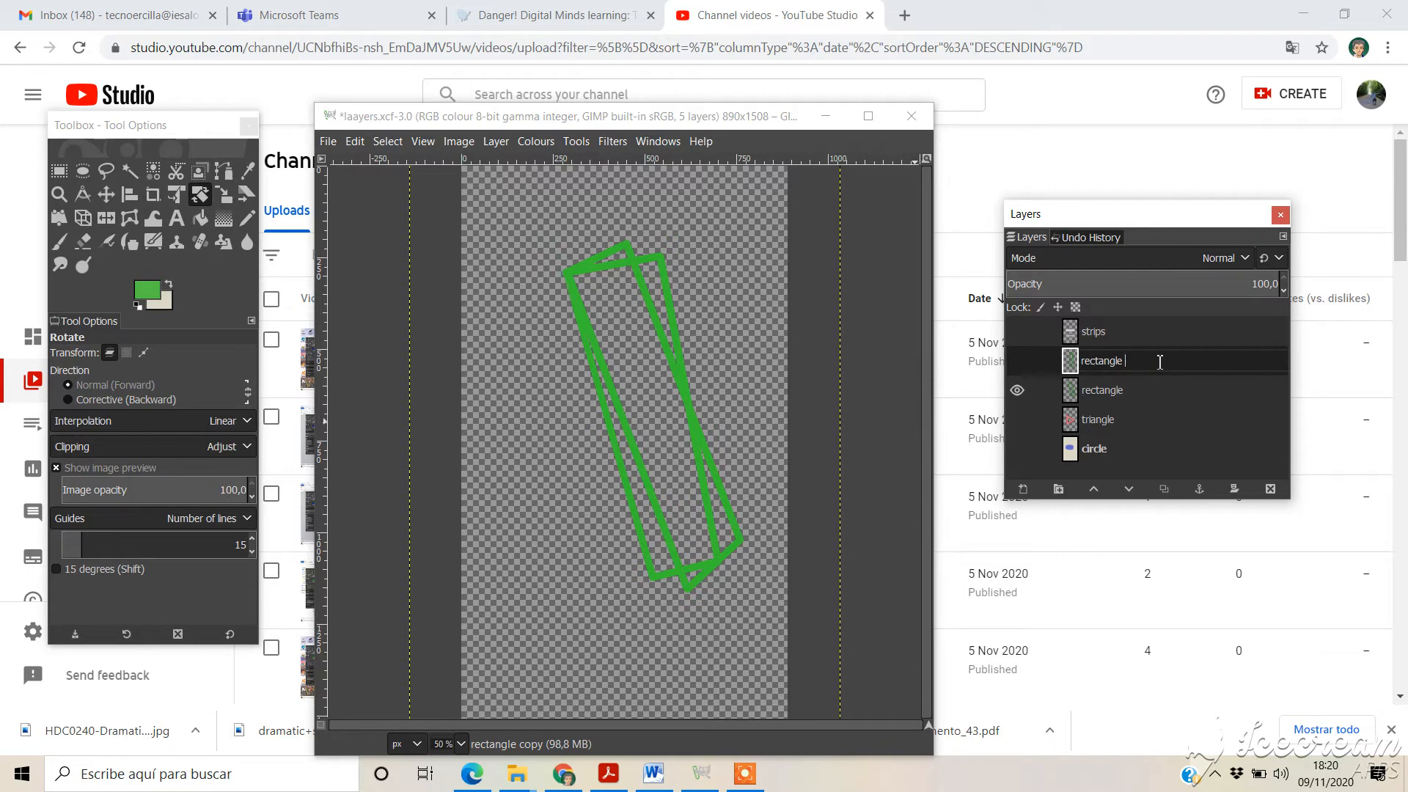
# Step: Name the copy layer 'rectangle rotated' and make it visible again
pyautogui.write('reotst')
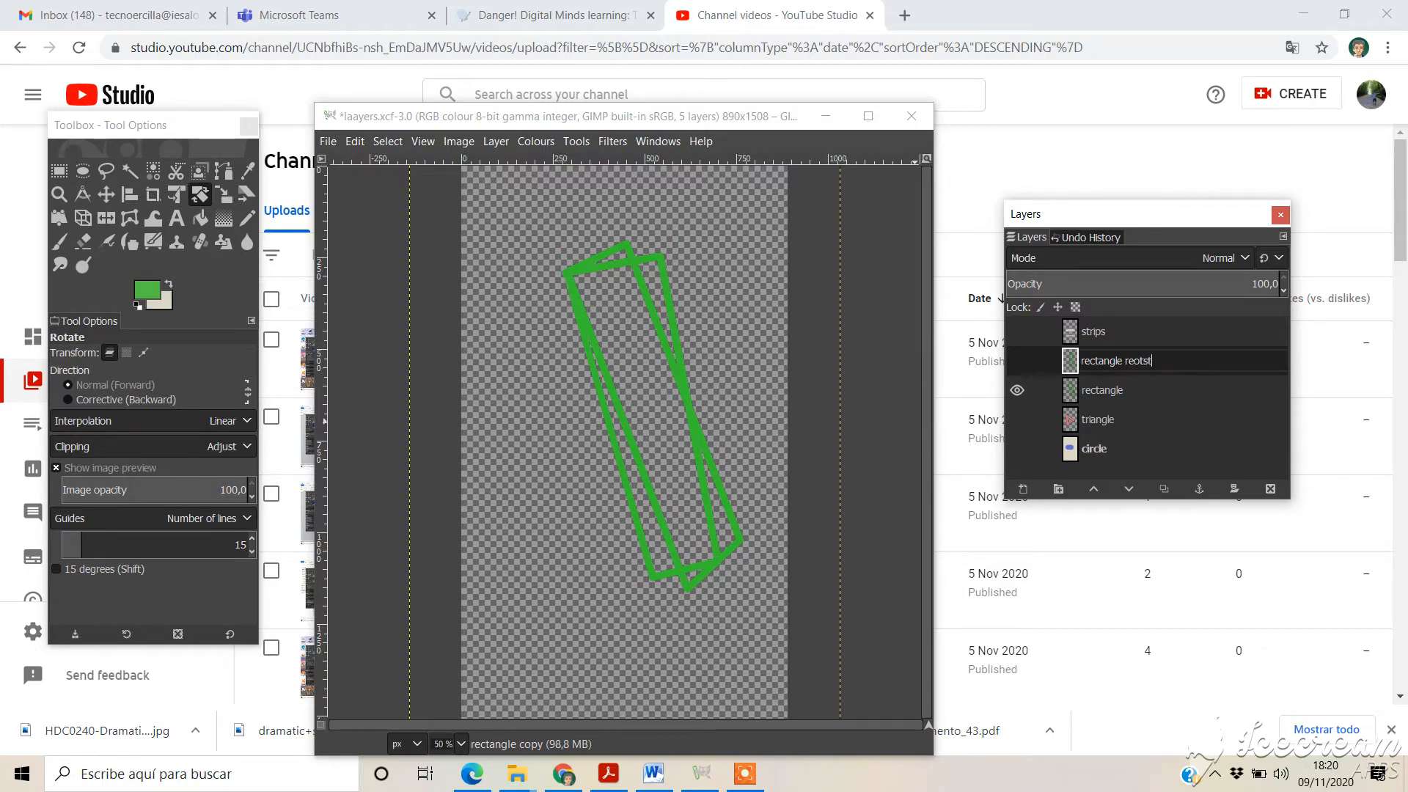
pyautogui.write('ed')
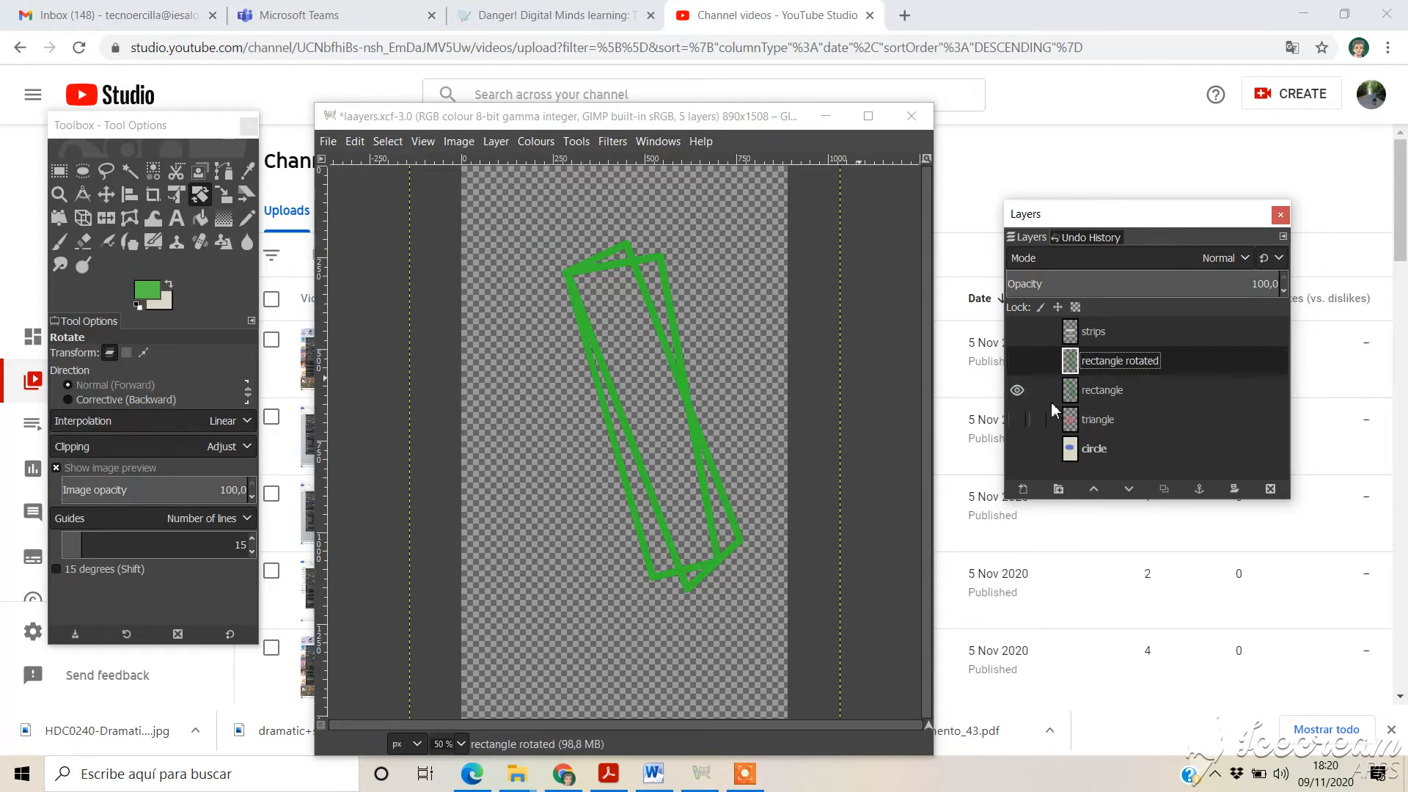
pyautogui.click(1017, 361)
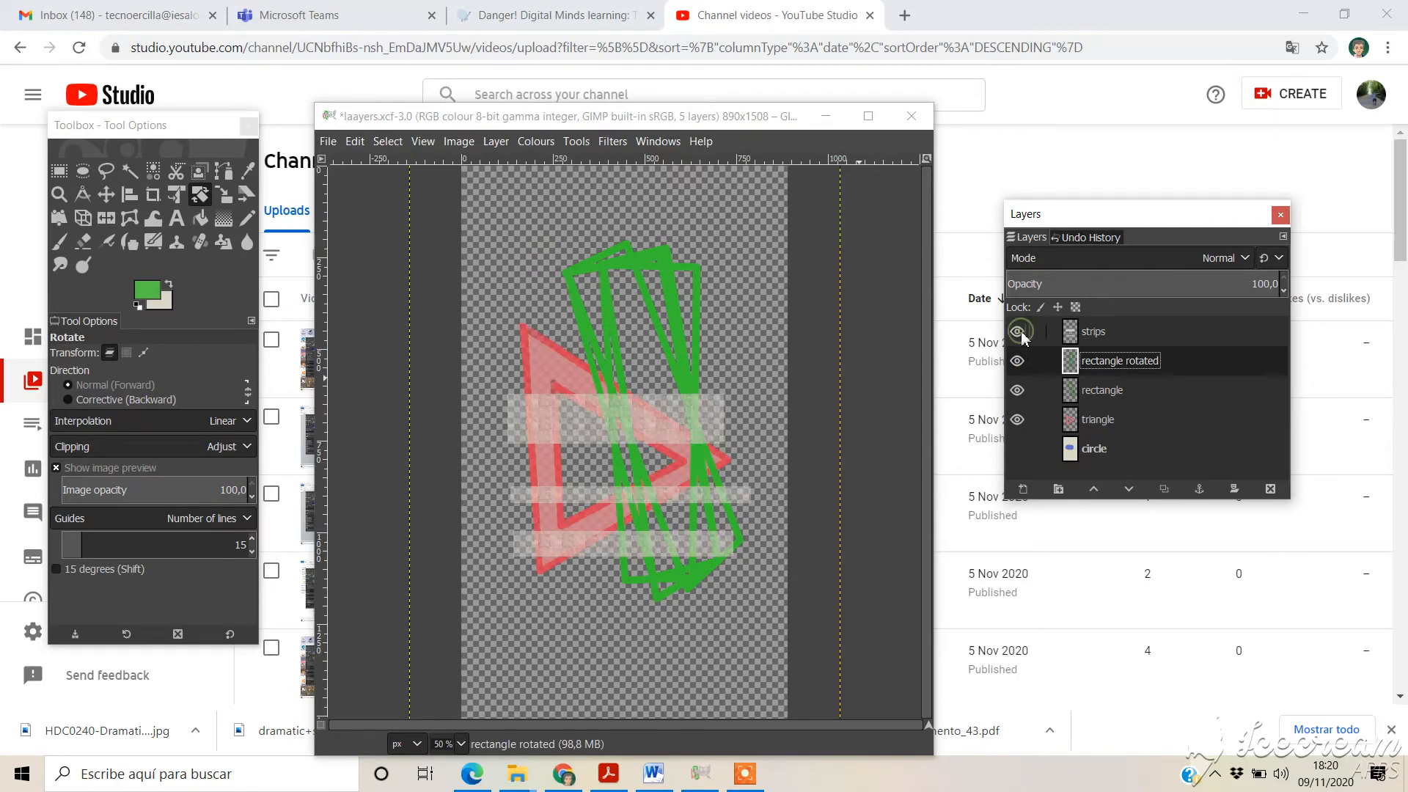
# Step: Toggle the shape layers' visibility and raise the triangle layer above the strips to the top
pyautogui.click(1017, 331)
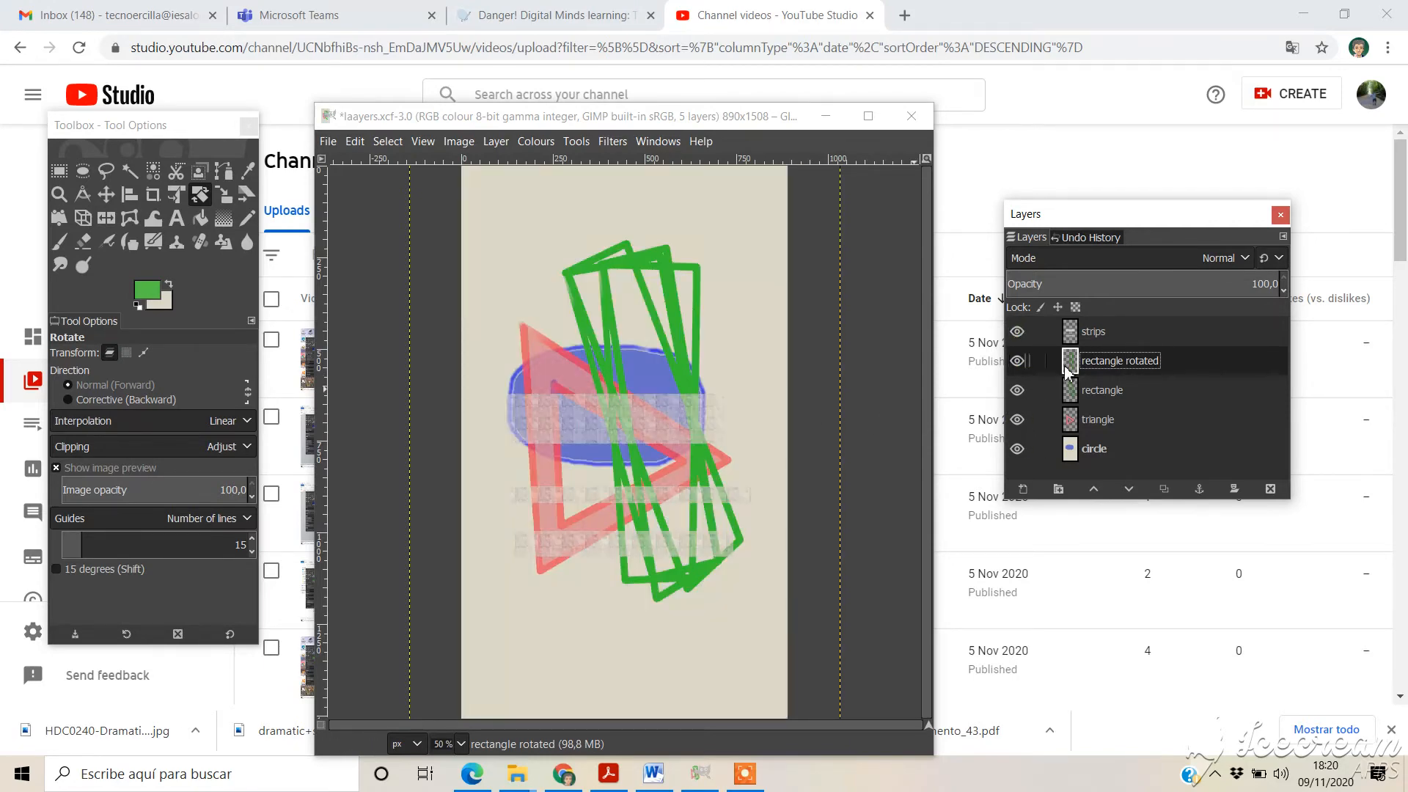
pyautogui.click(1017, 449)
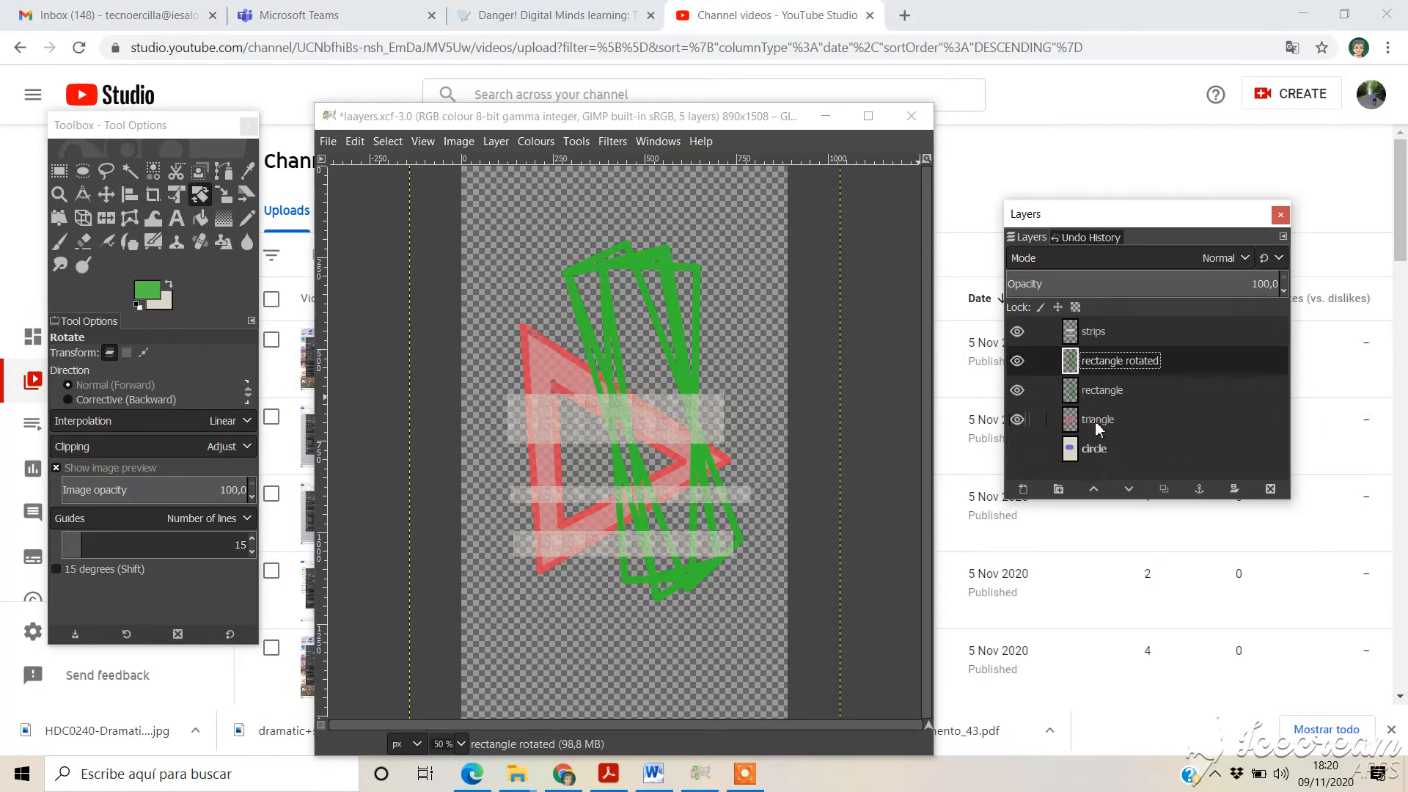
pyautogui.click(1097, 419)
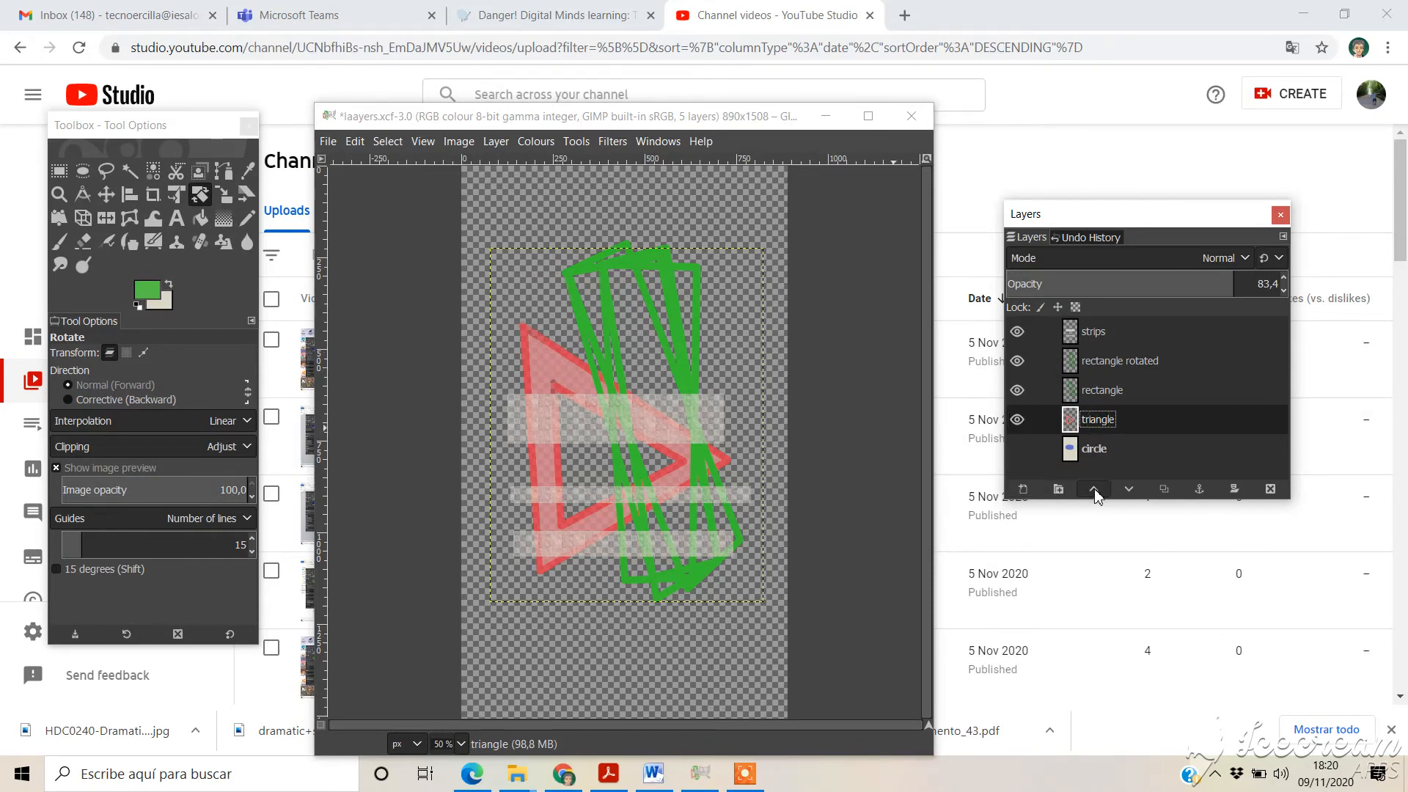
pyautogui.click(1094, 490)
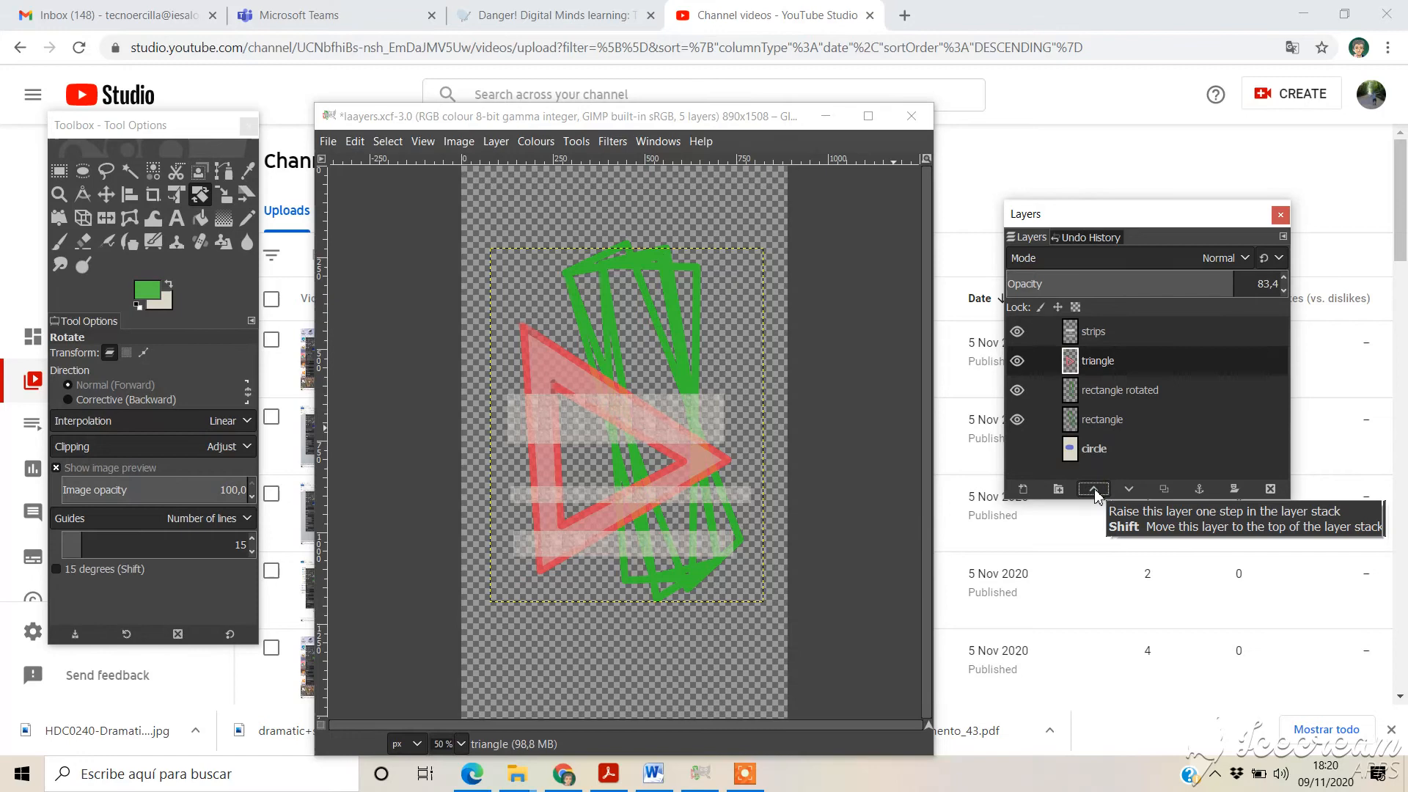
pyautogui.click(1094, 488)
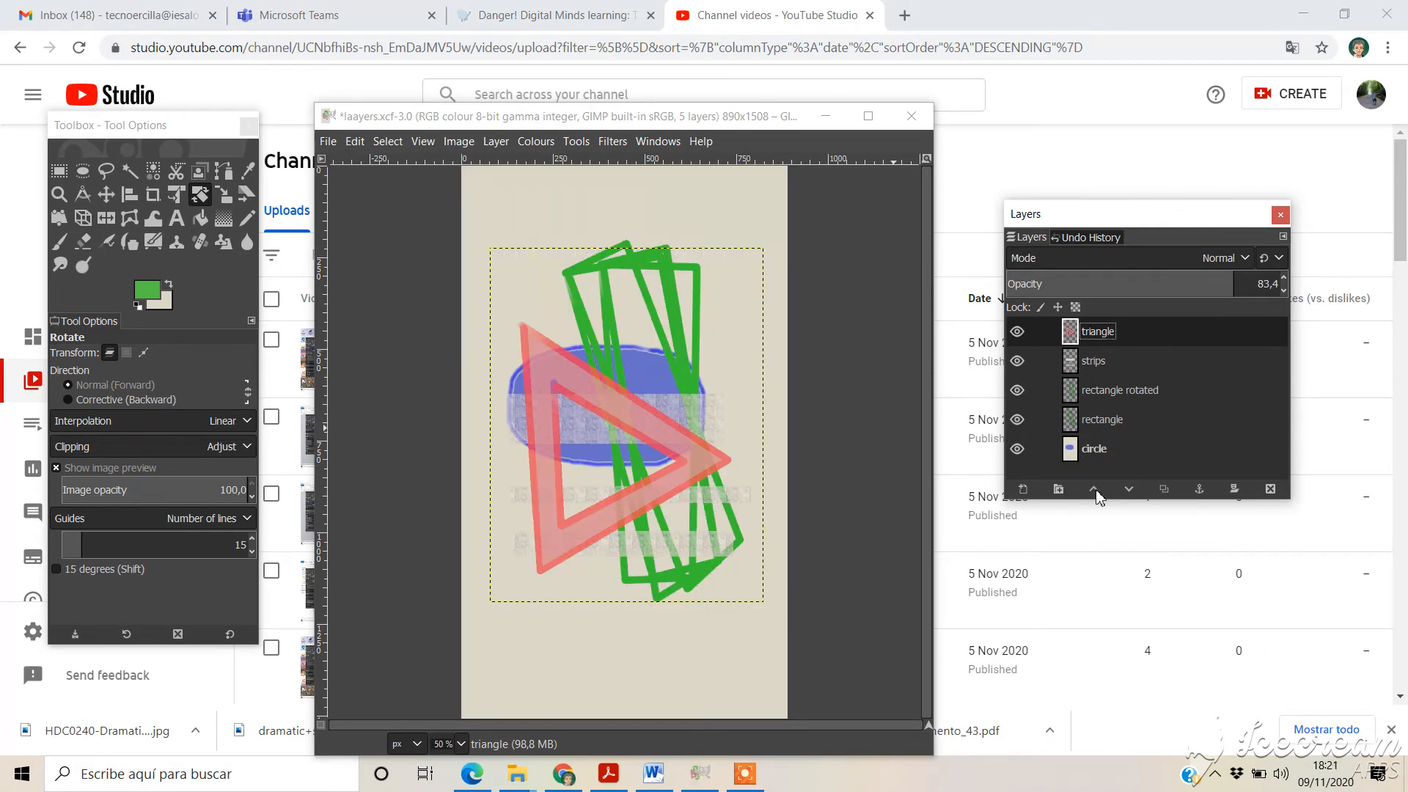
pyautogui.moveTo(1095, 473)
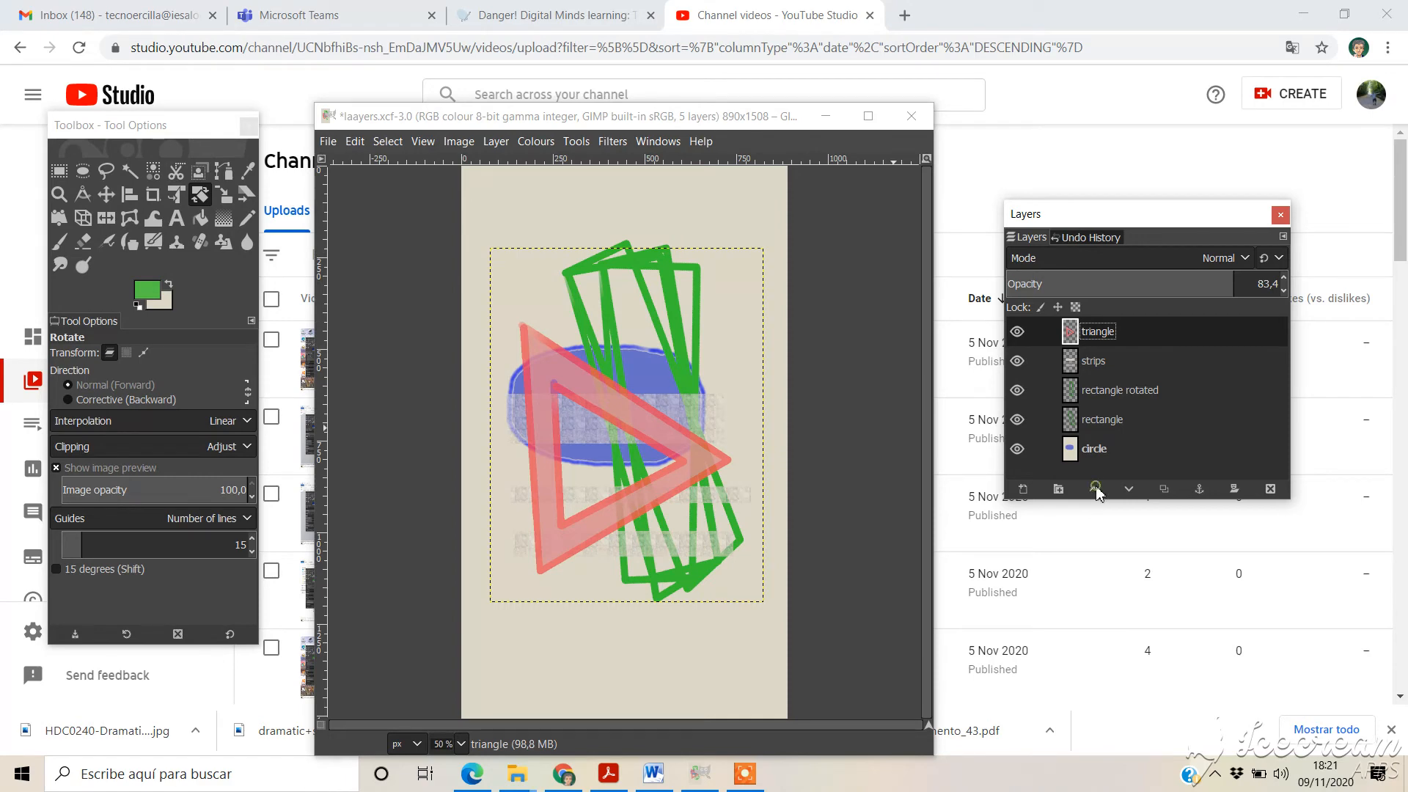
# Step: Raise the circle layer to the top of the stack so it covers the other shapes
pyautogui.click(1094, 449)
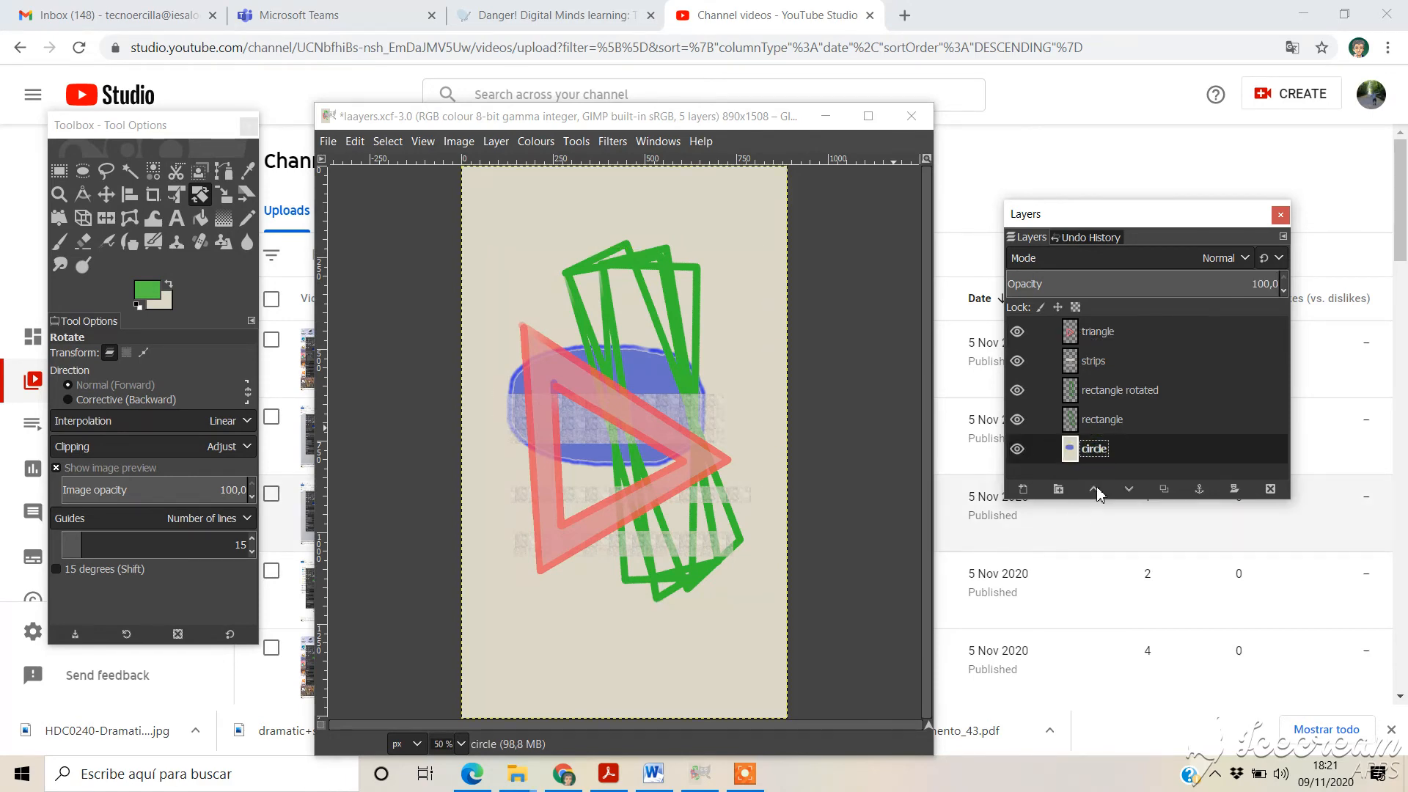
pyautogui.click(1094, 488)
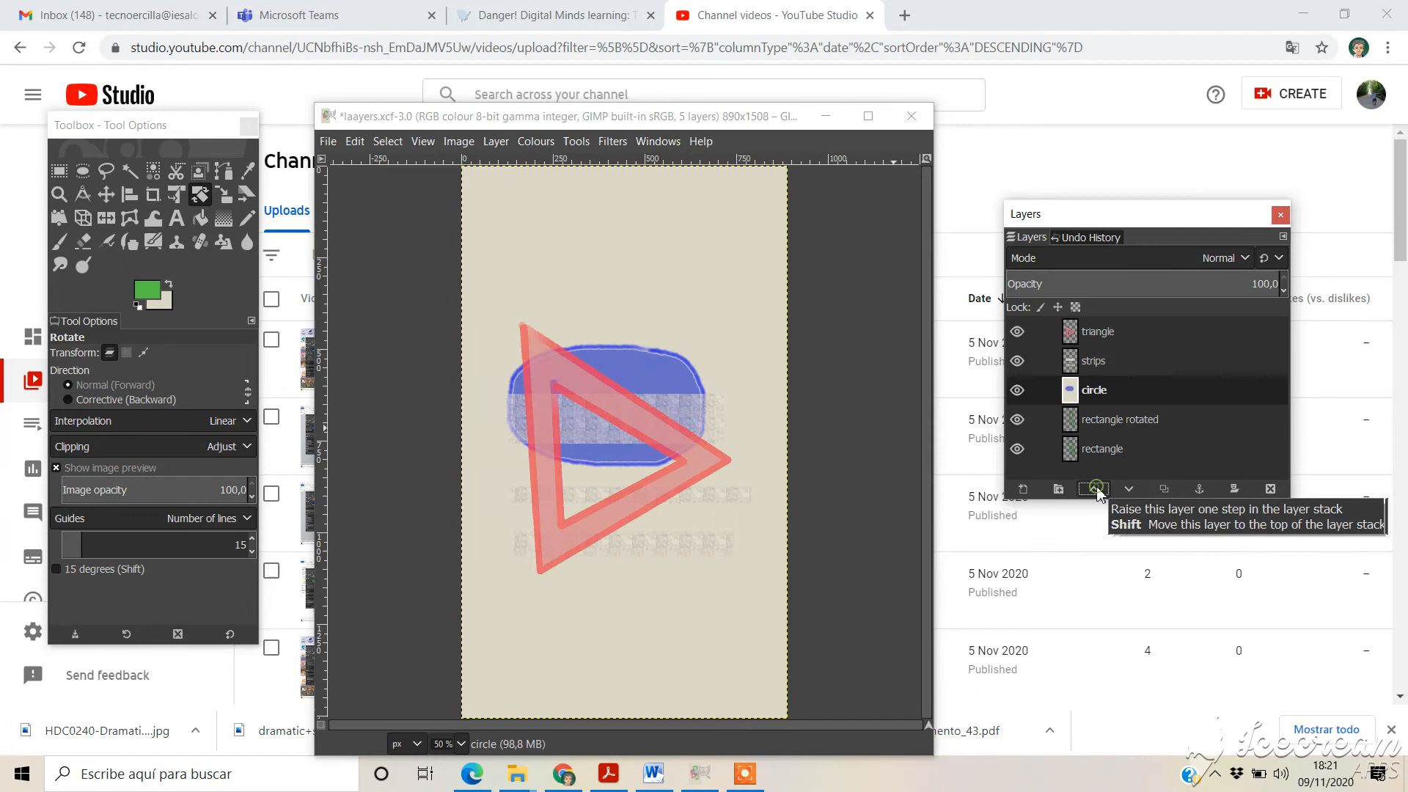
pyautogui.click(1092, 488)
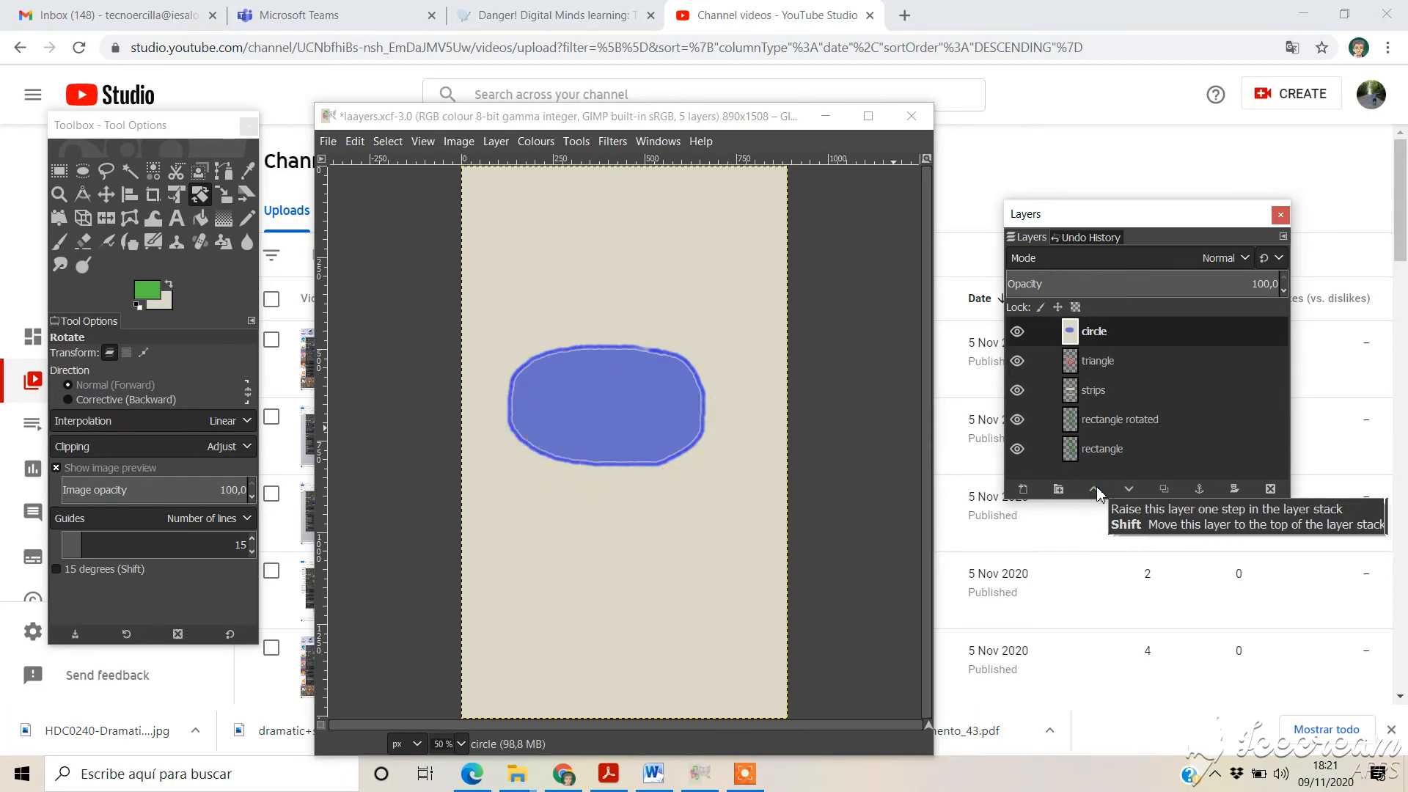
pyautogui.moveTo(1091, 338)
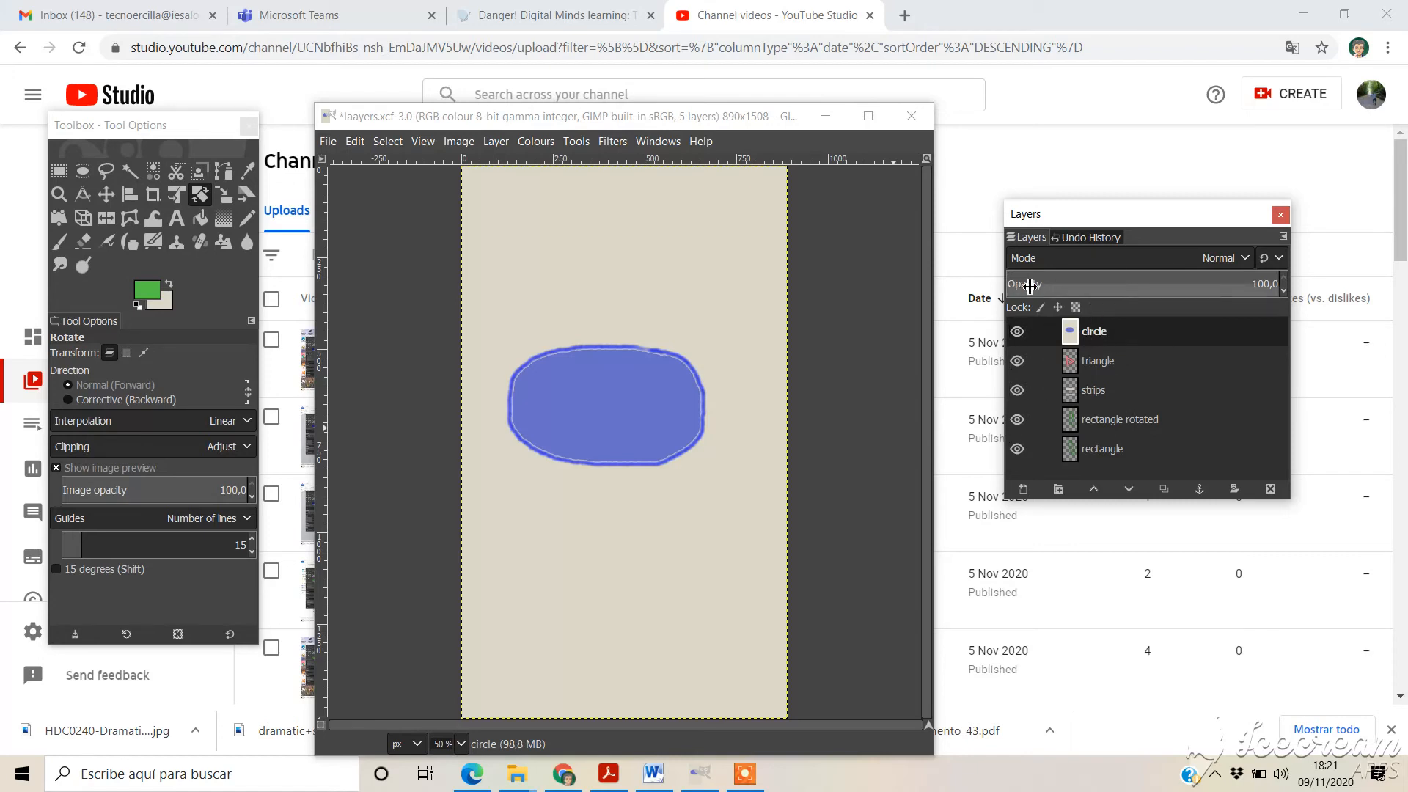
pyautogui.moveTo(1104, 349)
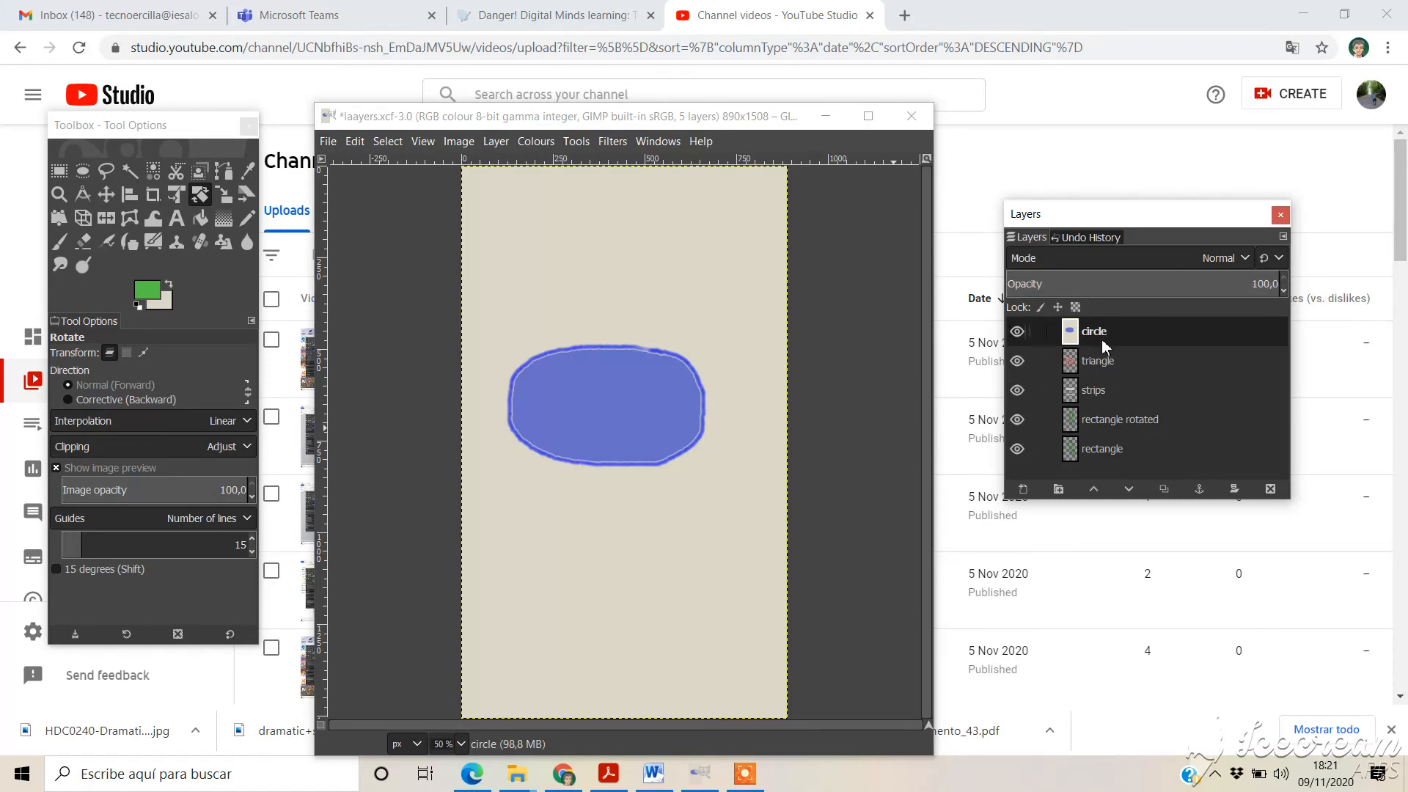
pyautogui.moveTo(525, 509)
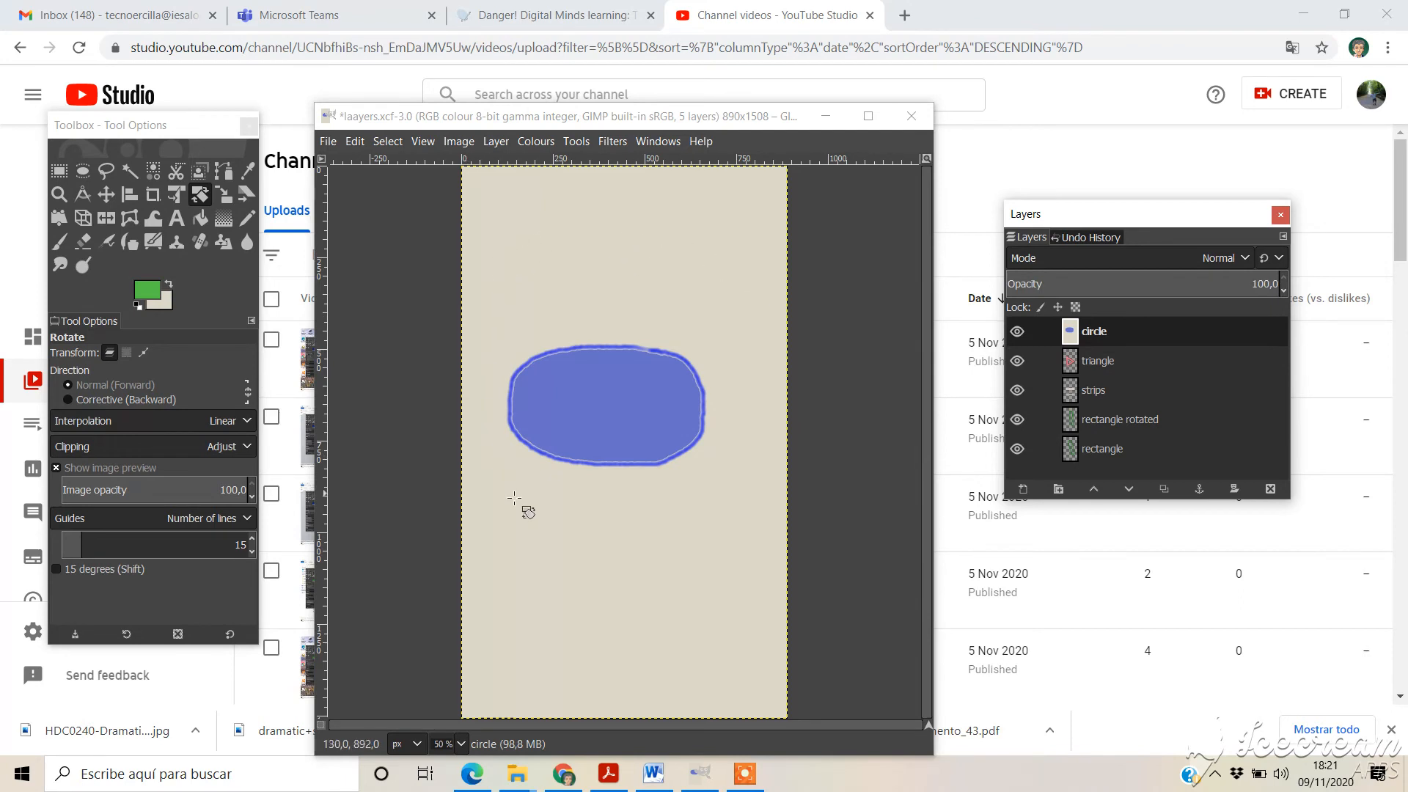
pyautogui.moveTo(713, 309)
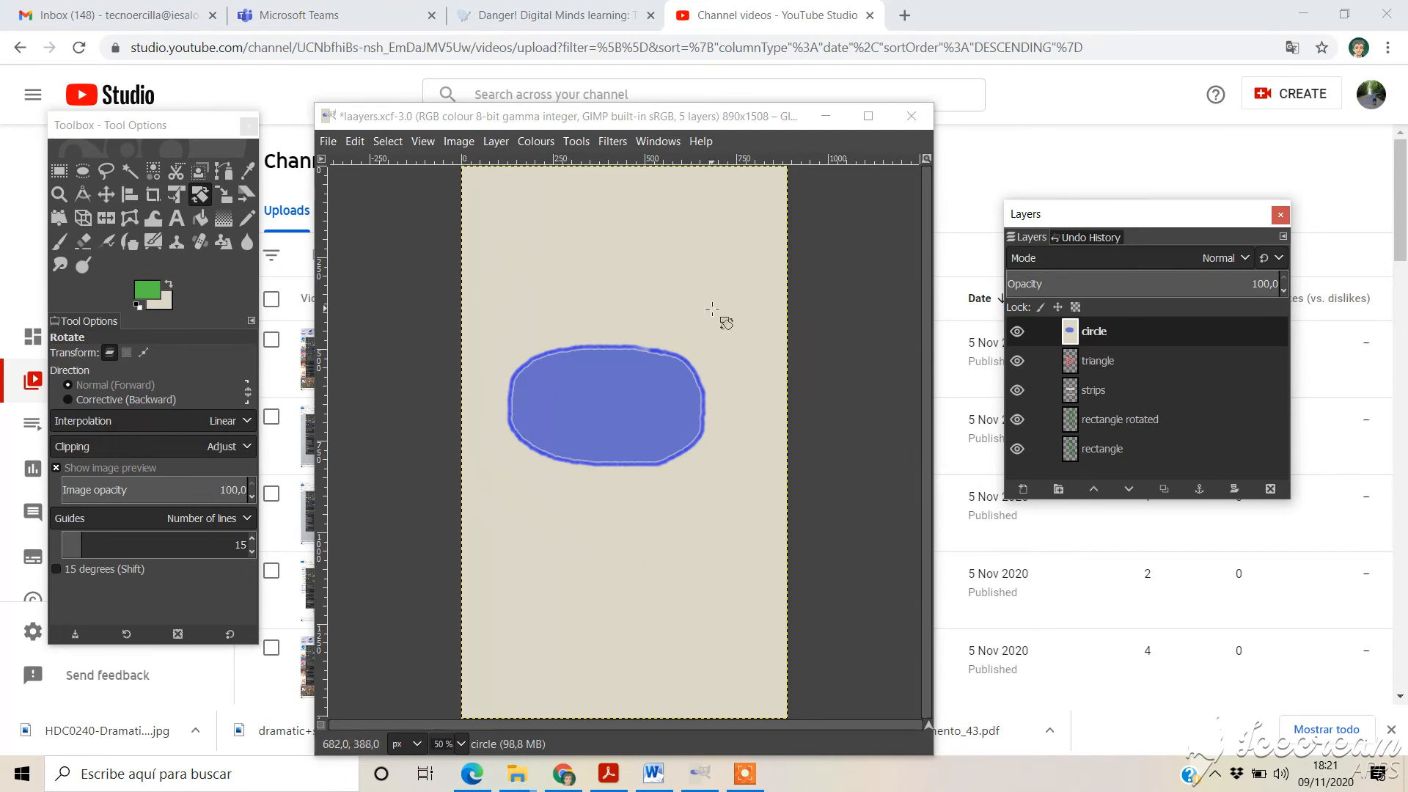
pyautogui.moveTo(687, 295)
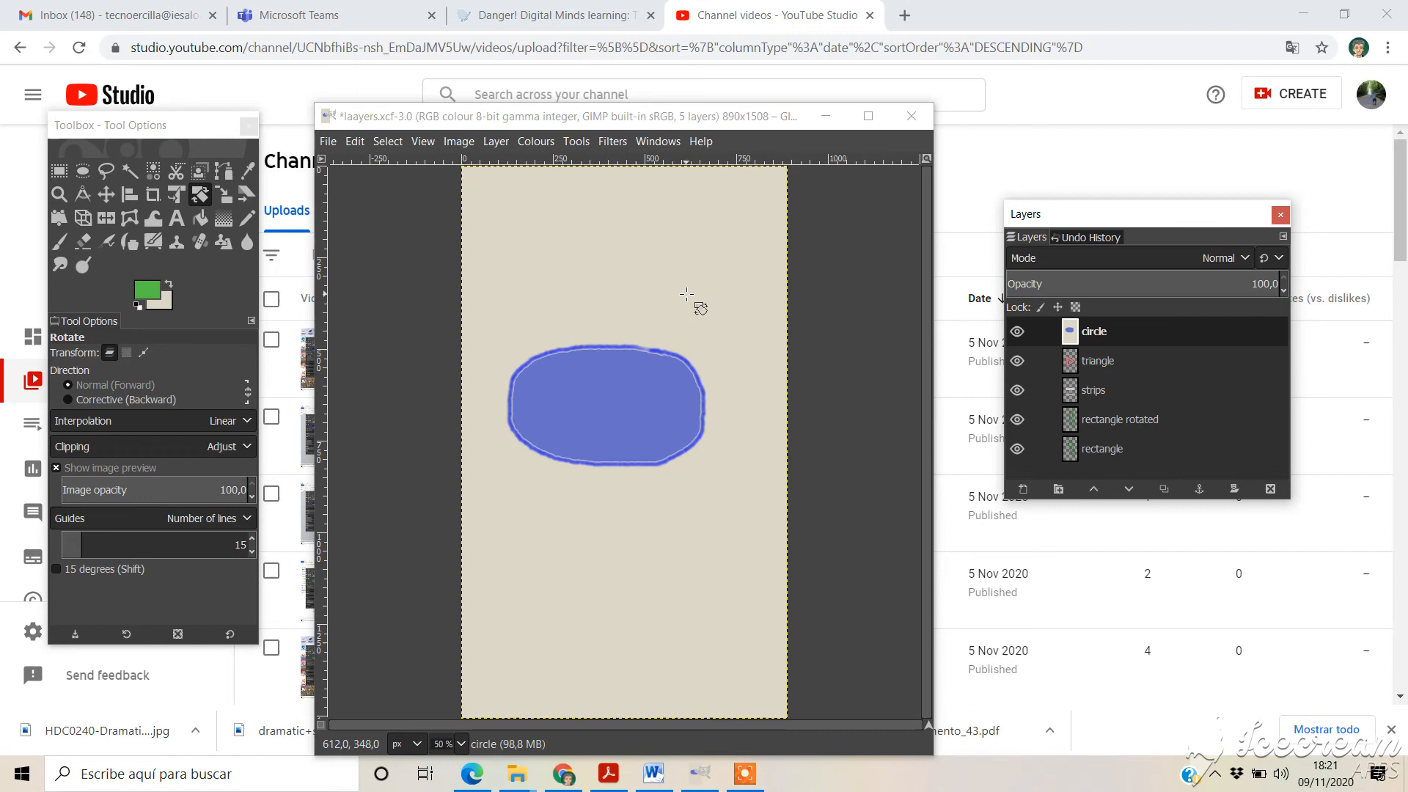
pyautogui.moveTo(911, 346)
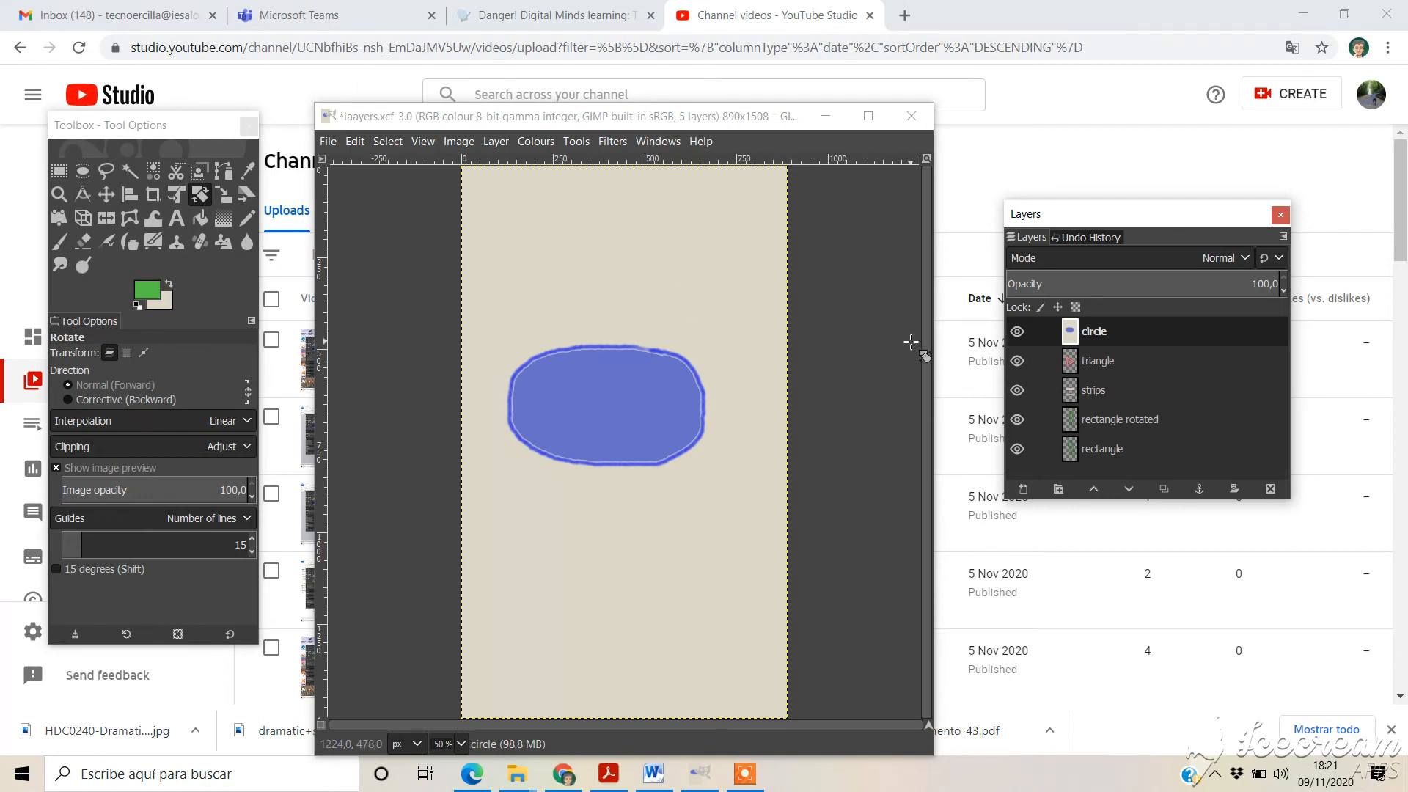
pyautogui.moveTo(521, 270)
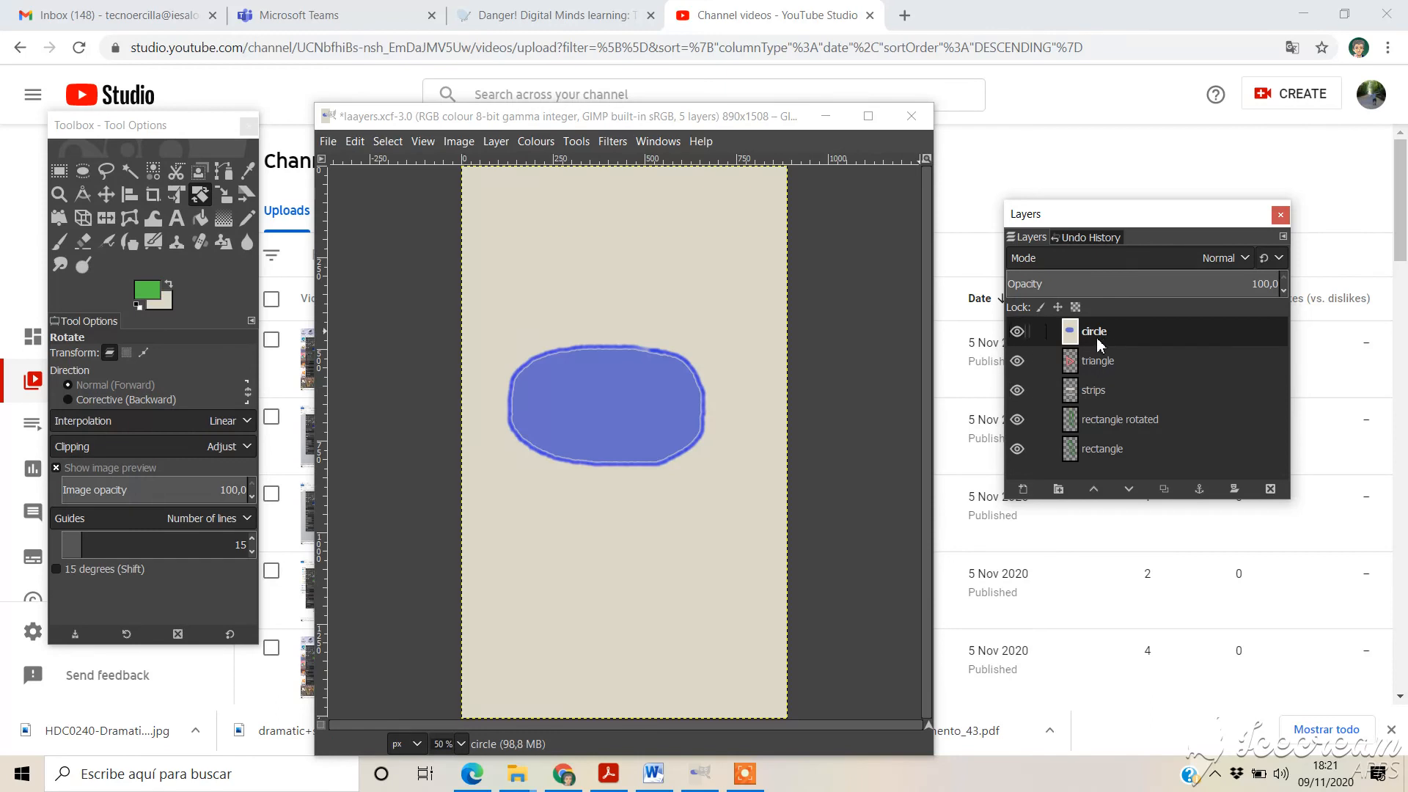
pyautogui.moveTo(1323, 305)
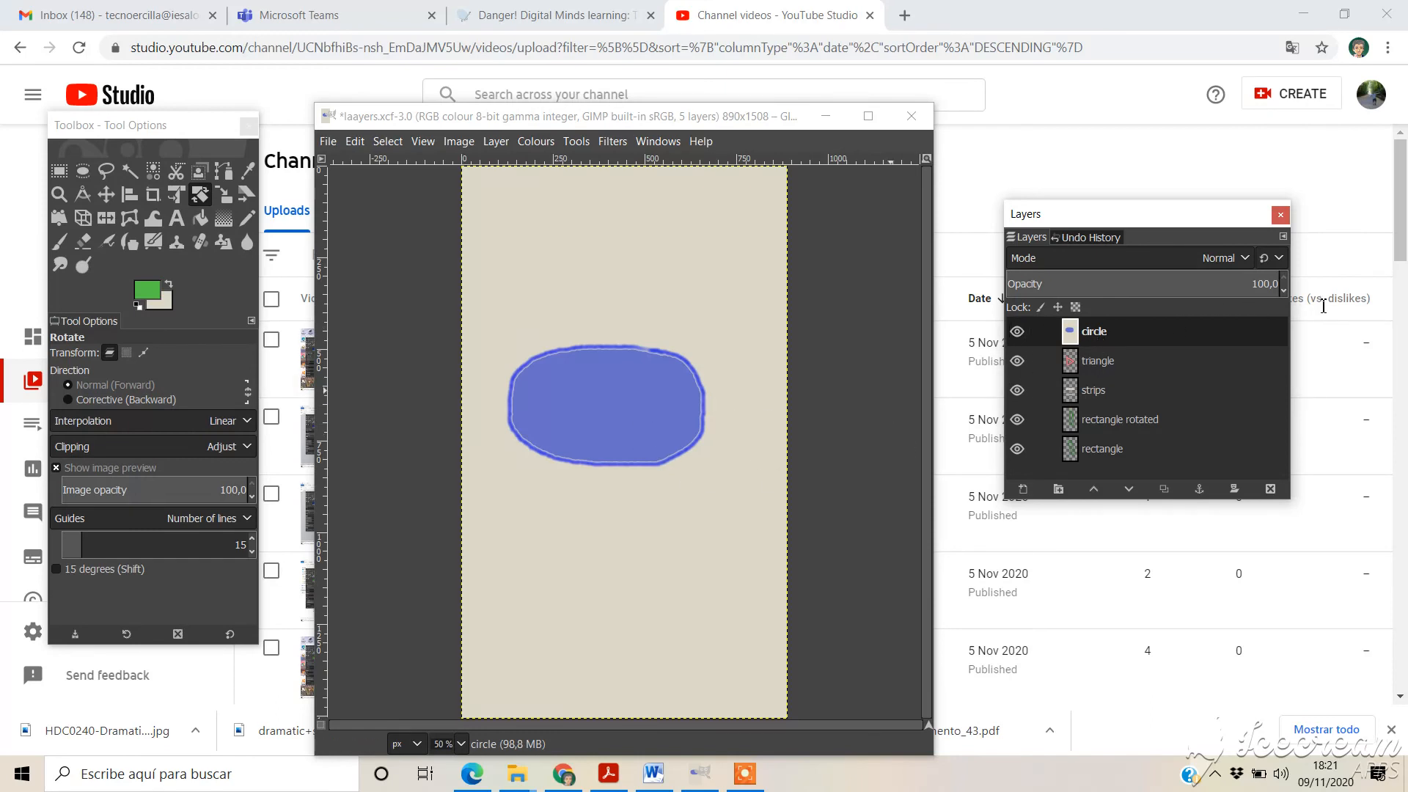
pyautogui.moveTo(1278, 283)
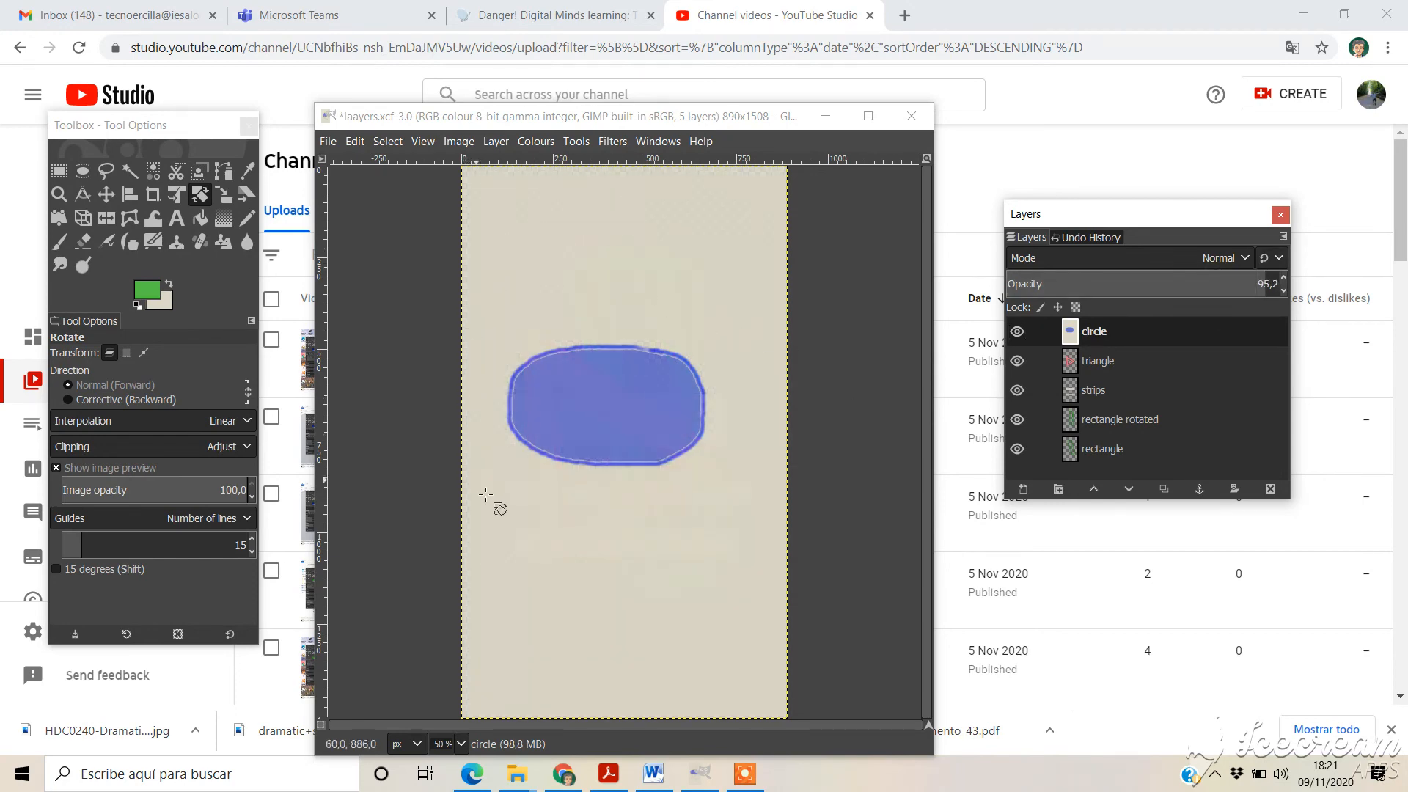
pyautogui.moveTo(724, 489)
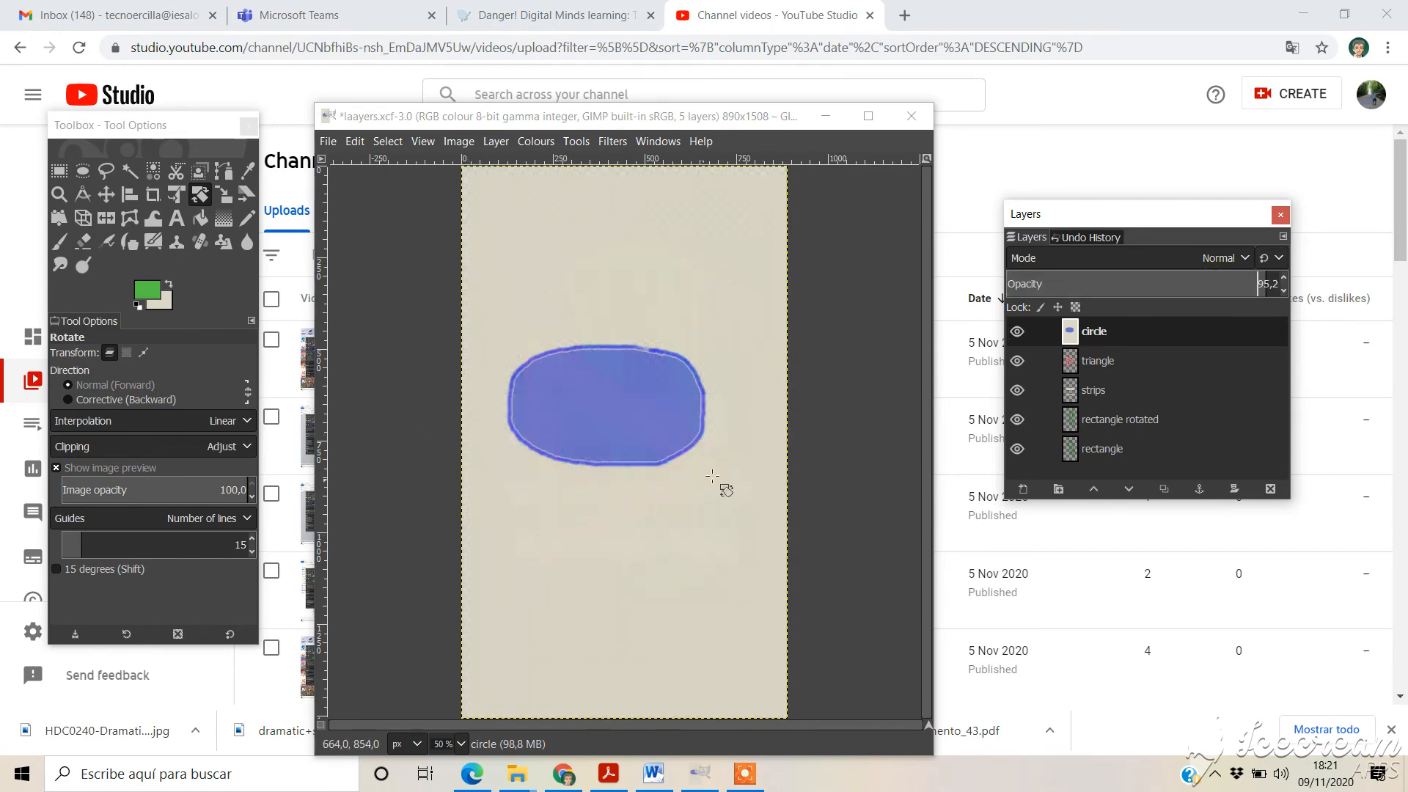
pyautogui.moveTo(533, 263)
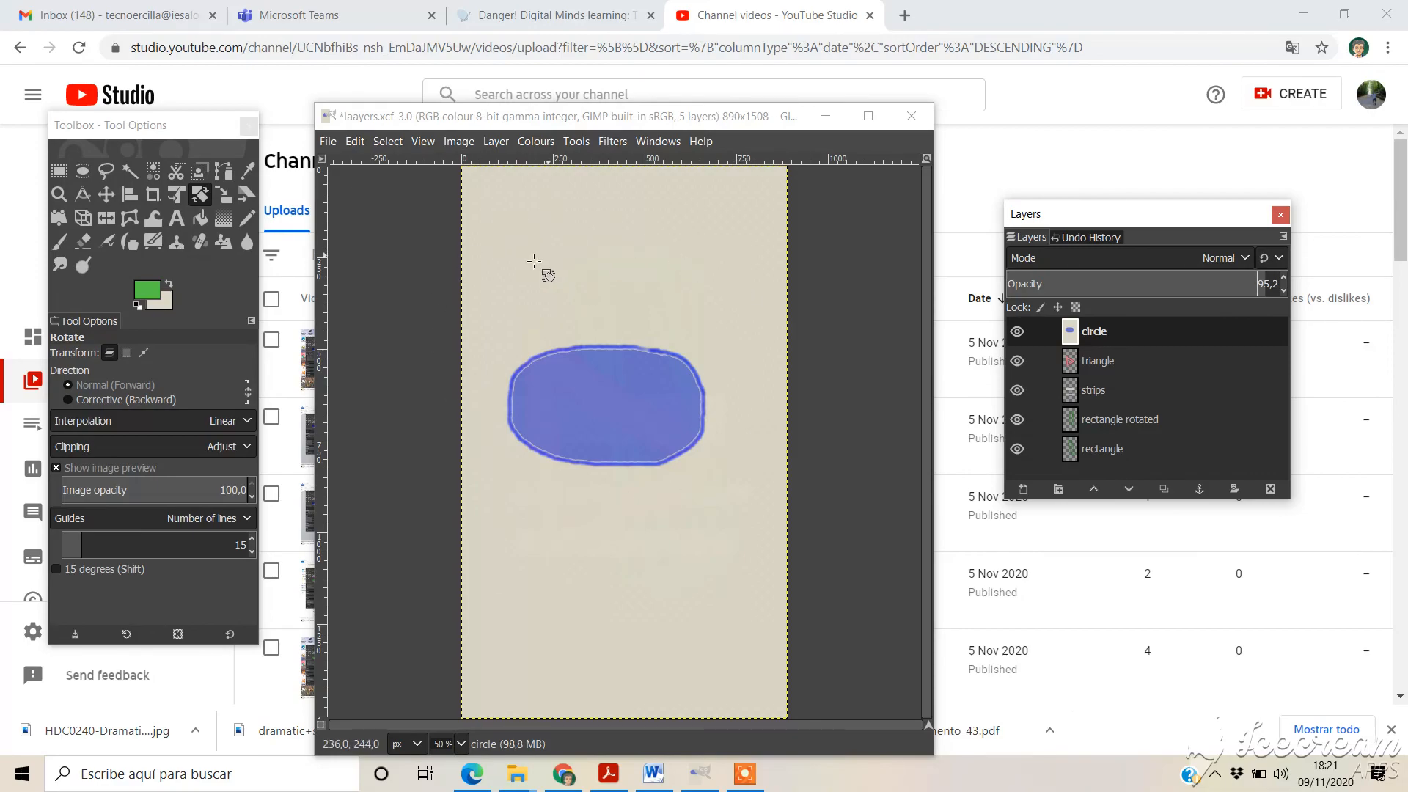